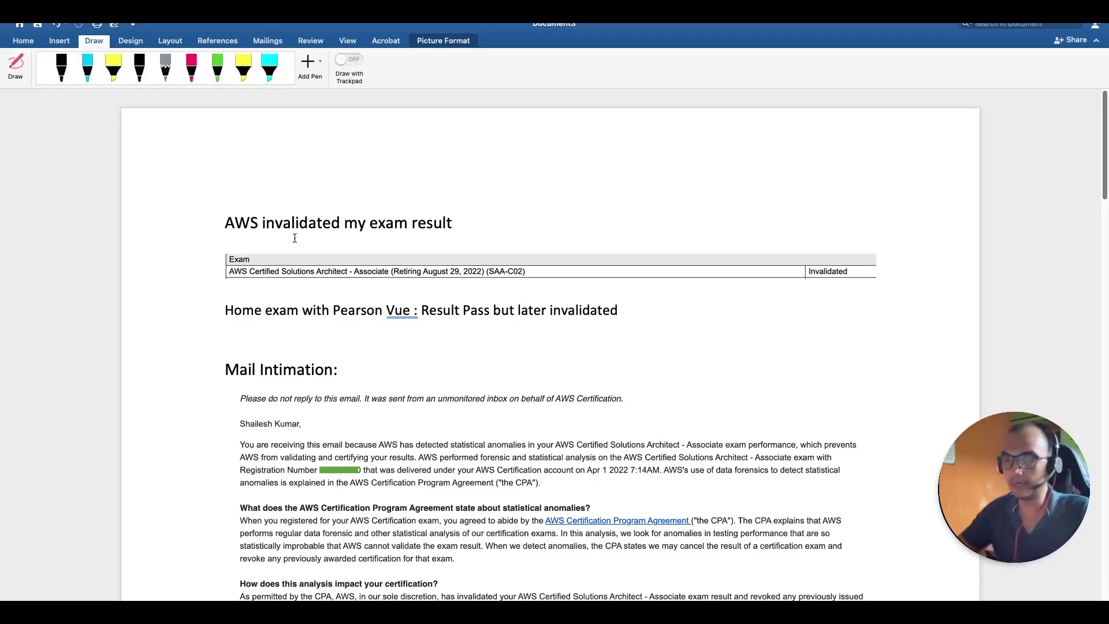
Step: Enable inking with the light blue pen on the Draw tab
{"action": "left_click", "coordinate": [88, 67]}
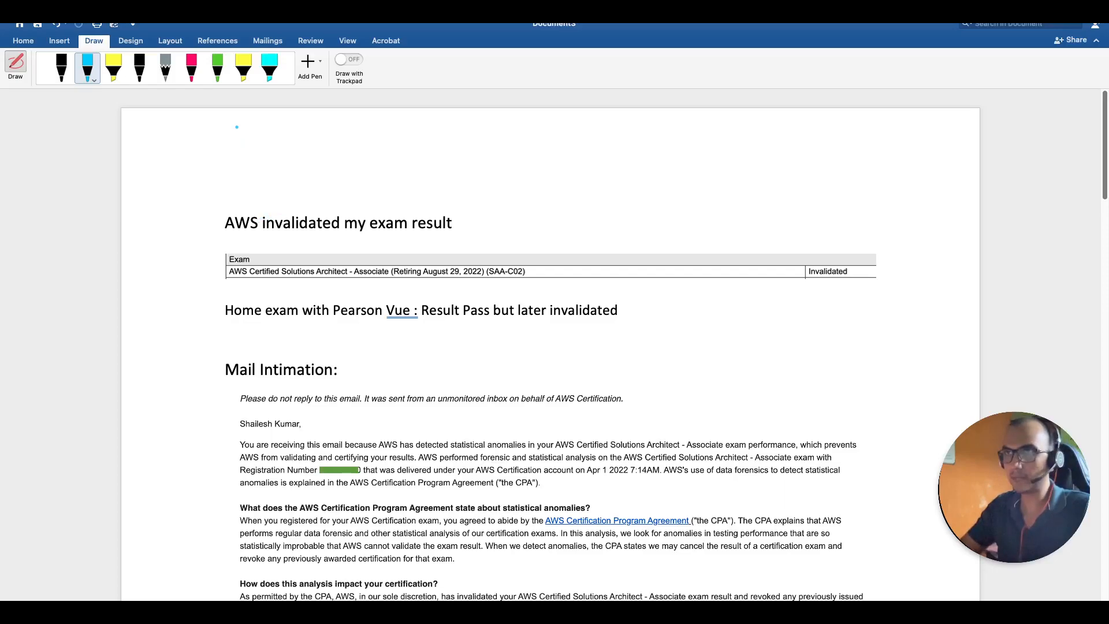
Step: Handwrite '5 days → Certificate' in blue ink above the document title
{"action": "left_click_drag", "start_coordinate": [244, 138], "coordinate": [233, 152]}
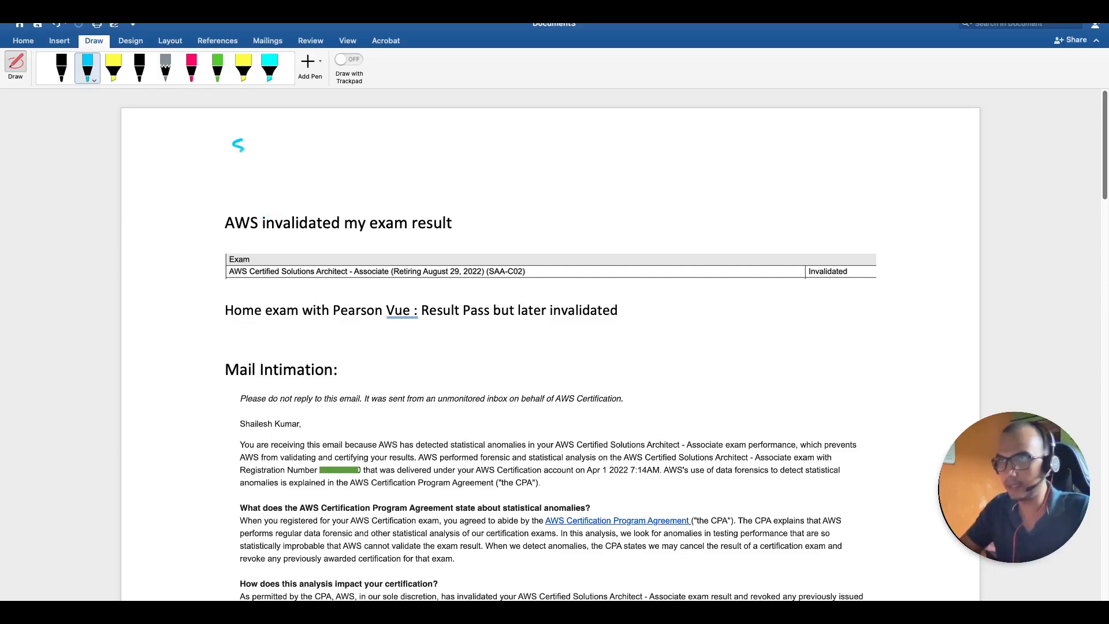
{"action": "left_click_drag", "start_coordinate": [249, 145], "coordinate": [290, 149]}
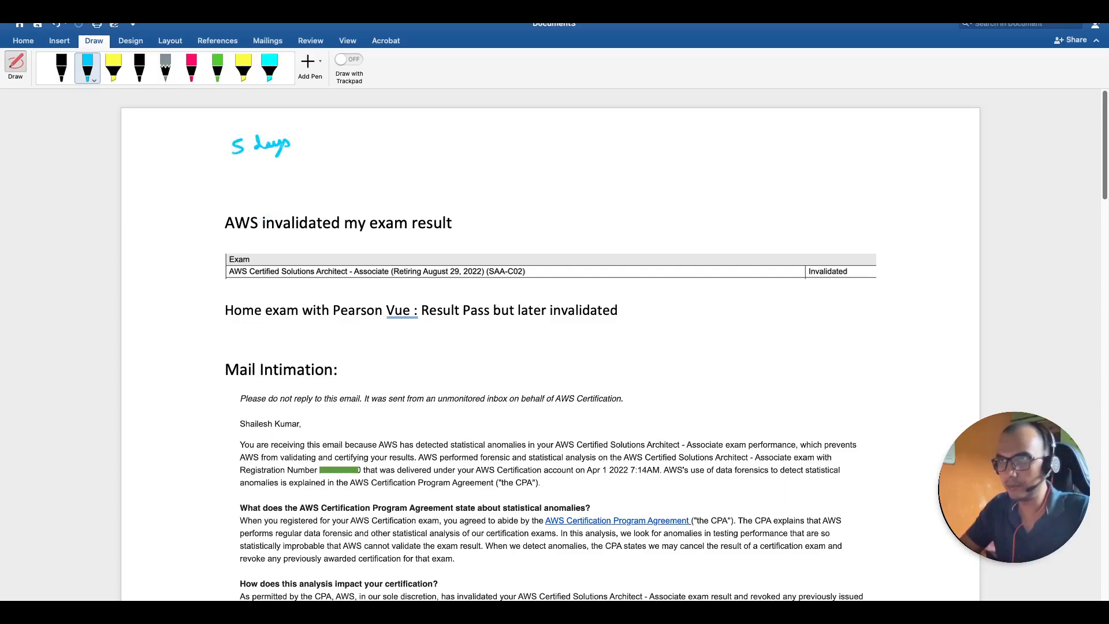
{"action": "left_click_drag", "start_coordinate": [301, 138], "coordinate": [364, 131]}
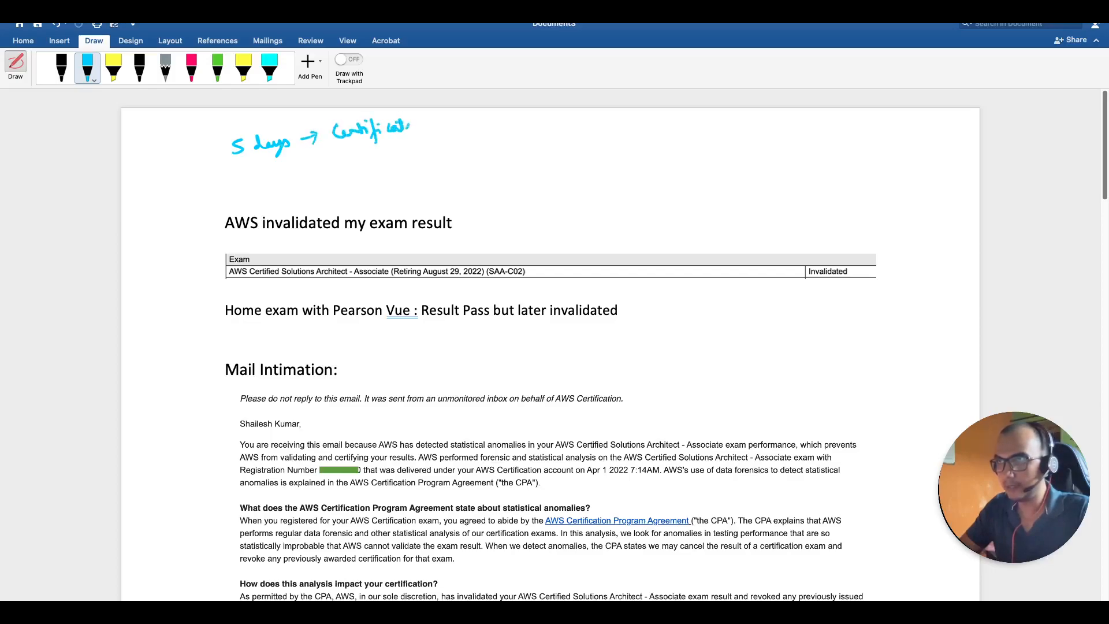
{"action": "left_click", "coordinate": [88, 84]}
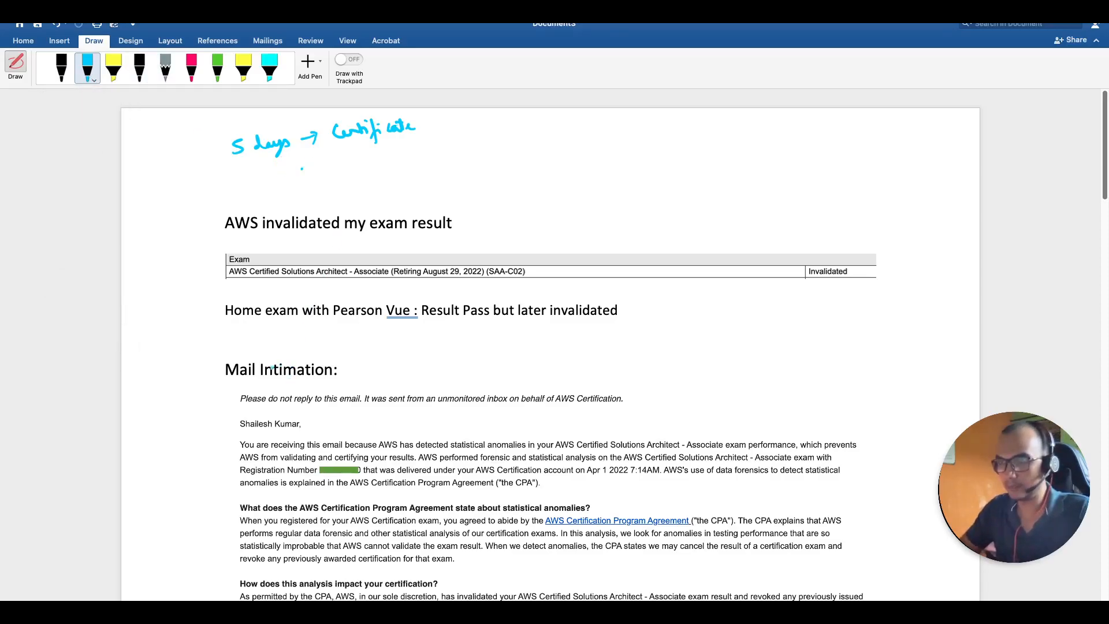
Step: Underline the Mail Intimation heading and 'detected statistical anomalies' in blue
{"action": "left_click_drag", "start_coordinate": [227, 381], "coordinate": [337, 381]}
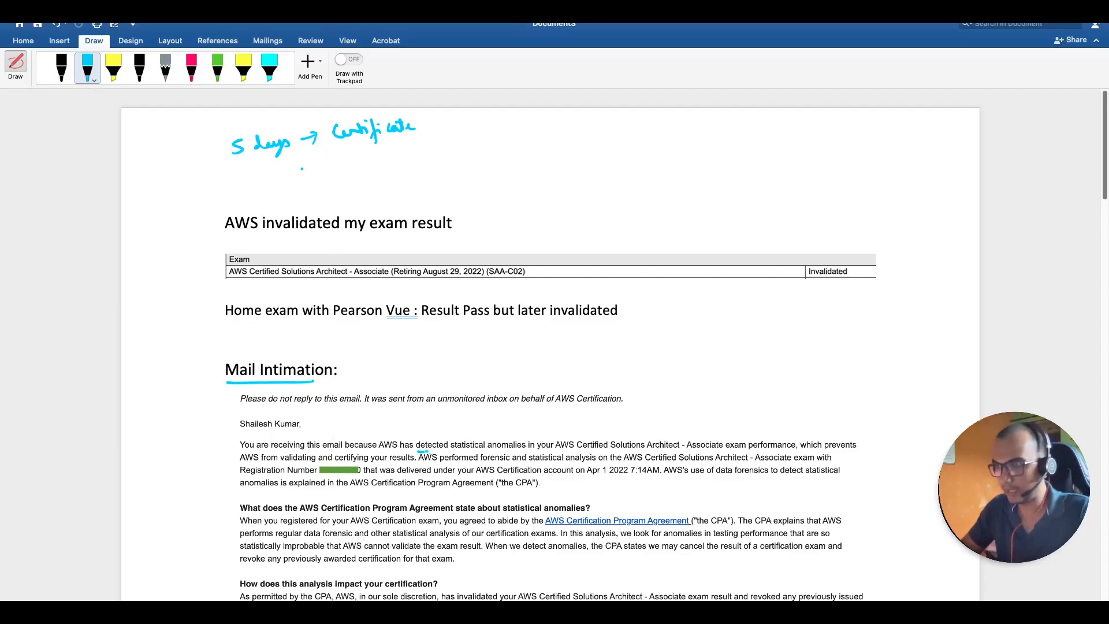
{"action": "left_click_drag", "start_coordinate": [416, 452], "coordinate": [529, 457]}
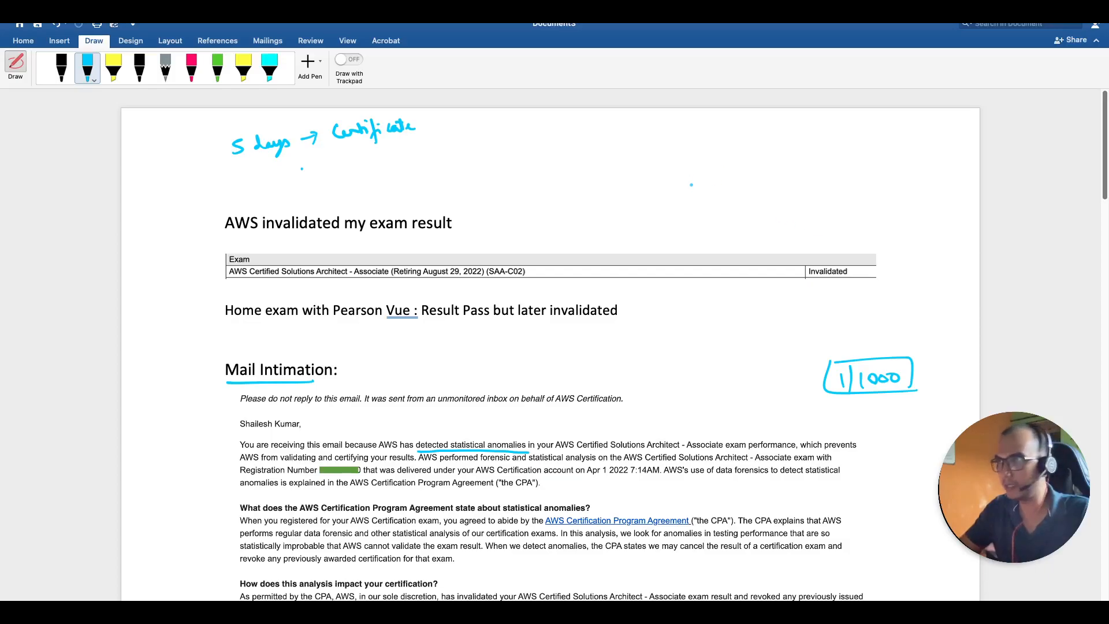
Step: Write 'Pass | Fail | Invalidate' beside the title, underline Pass and Invalidate, and add 'Cancel' beneath
{"action": "left_click_drag", "start_coordinate": [690, 187], "coordinate": [761, 180]}
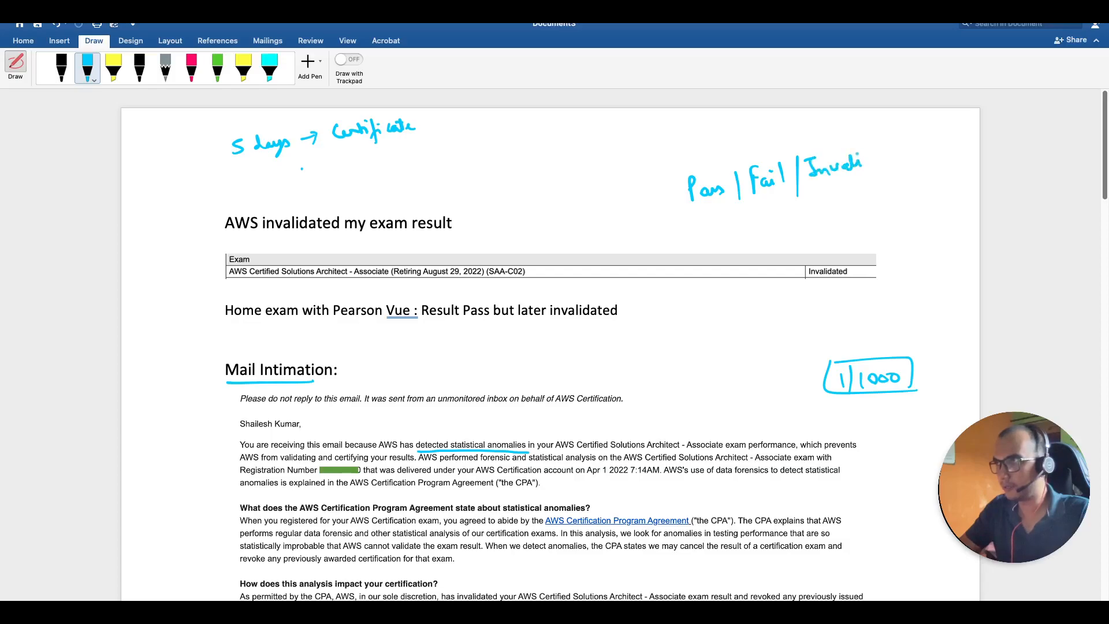
{"action": "left_click_drag", "start_coordinate": [856, 166], "coordinate": [908, 159]}
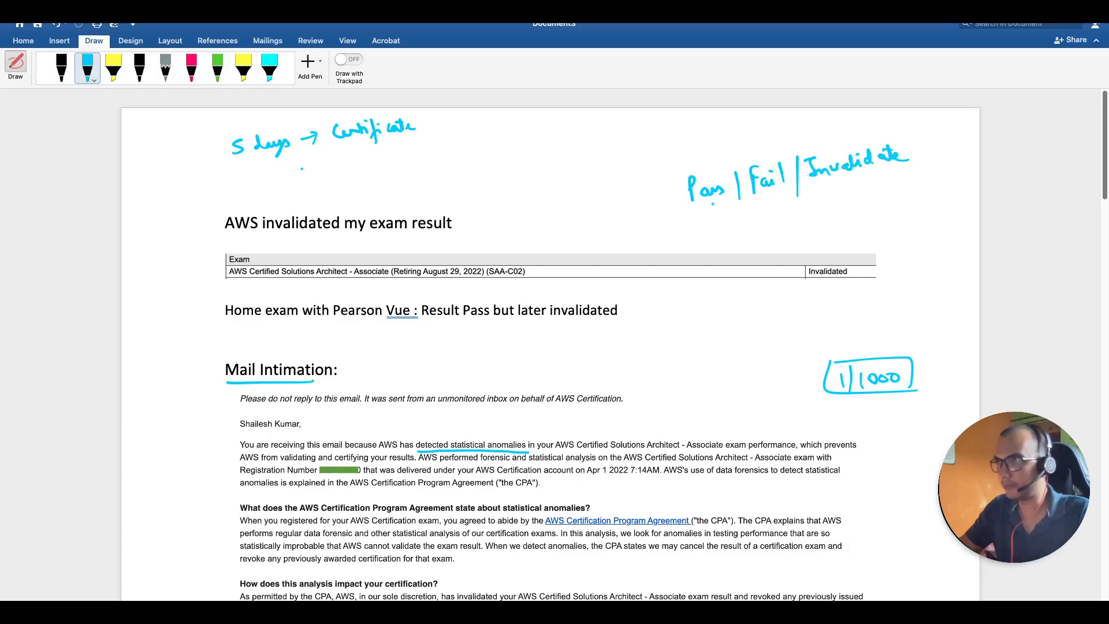
{"action": "left_click_drag", "start_coordinate": [690, 212], "coordinate": [743, 221]}
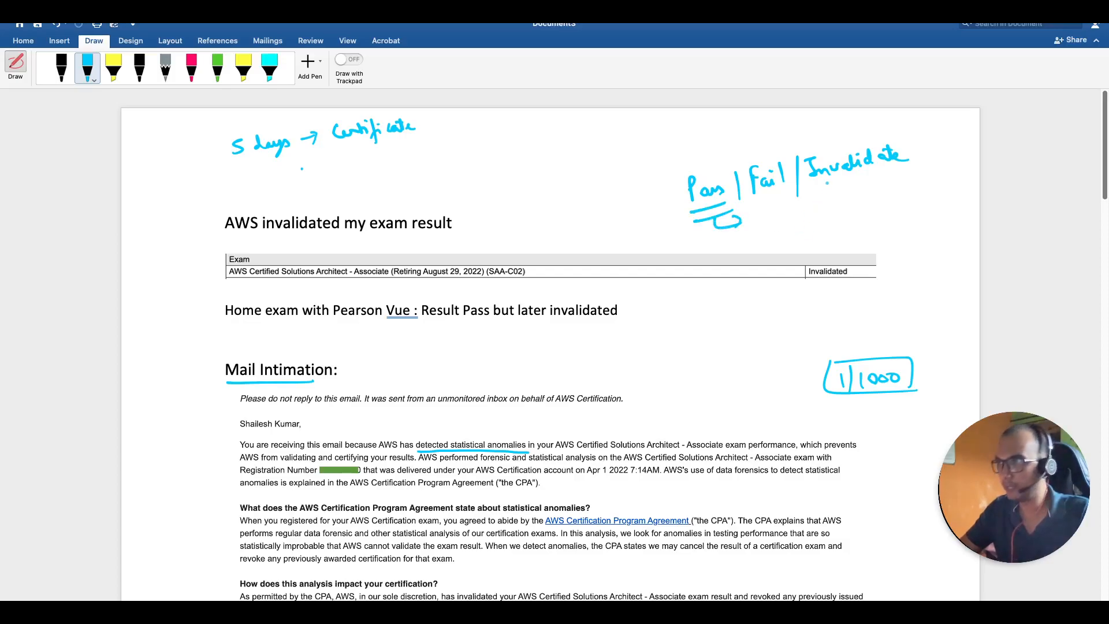
{"action": "left_click_drag", "start_coordinate": [817, 169], "coordinate": [919, 170]}
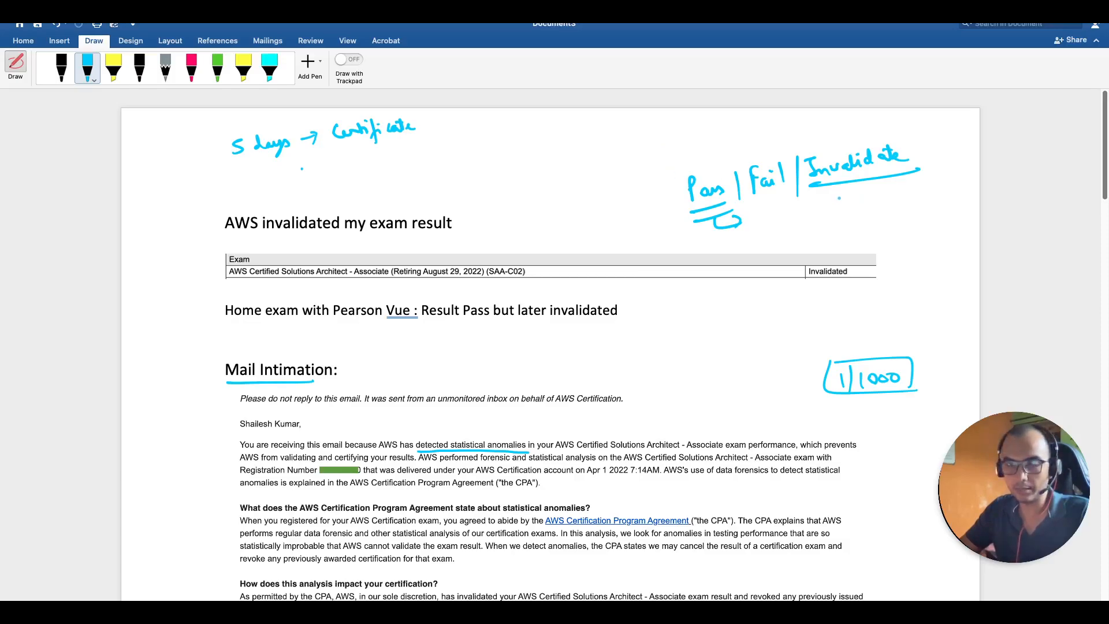
{"action": "left_click_drag", "start_coordinate": [813, 205], "coordinate": [884, 205]}
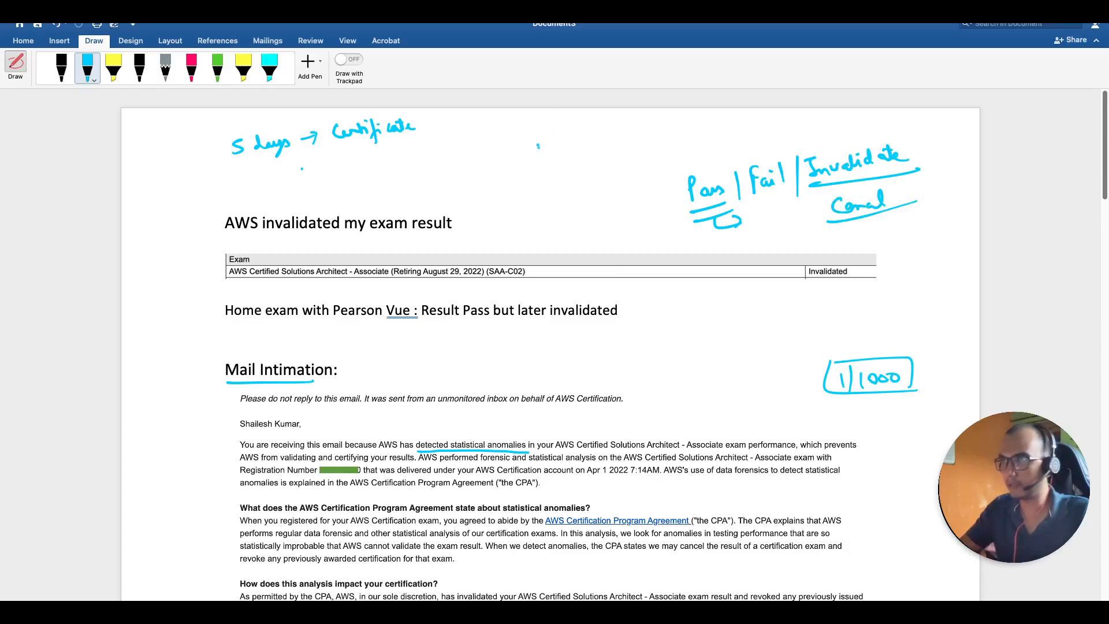
Step: Add a short handwritten SAA note near the top of the page
{"action": "left_click_drag", "start_coordinate": [529, 142], "coordinate": [598, 141]}
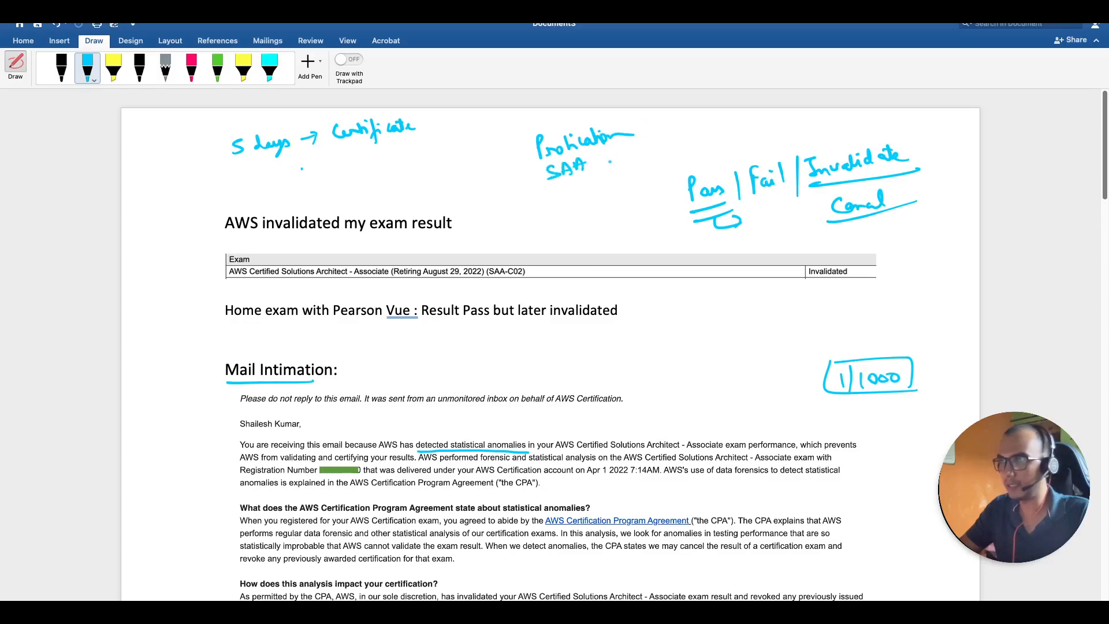
{"action": "left_click_drag", "start_coordinate": [598, 163], "coordinate": [644, 152]}
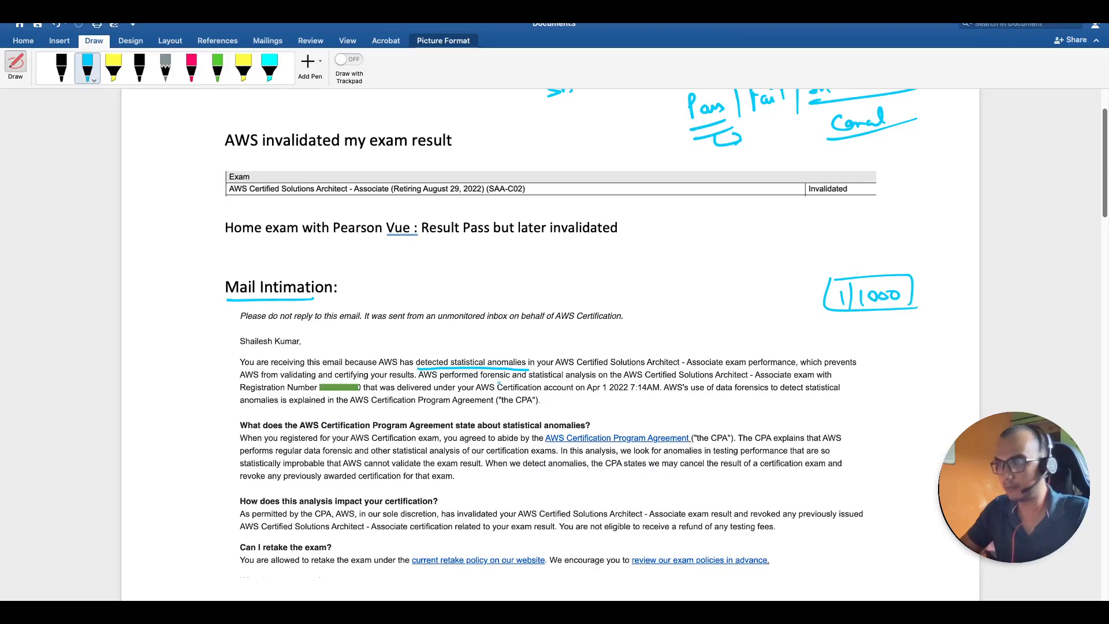
Step: In pink ink, underline 'allowed to retake' and box 'sole discretion' in the AWS mail text
{"action": "left_click", "coordinate": [191, 68]}
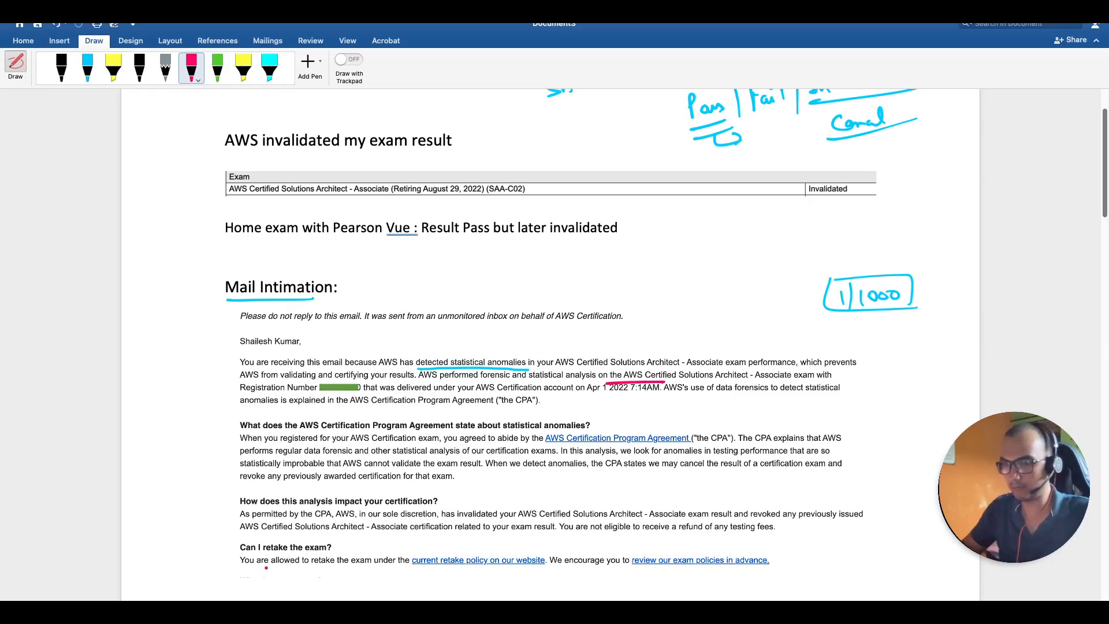
{"action": "left_click_drag", "start_coordinate": [239, 569], "coordinate": [339, 568]}
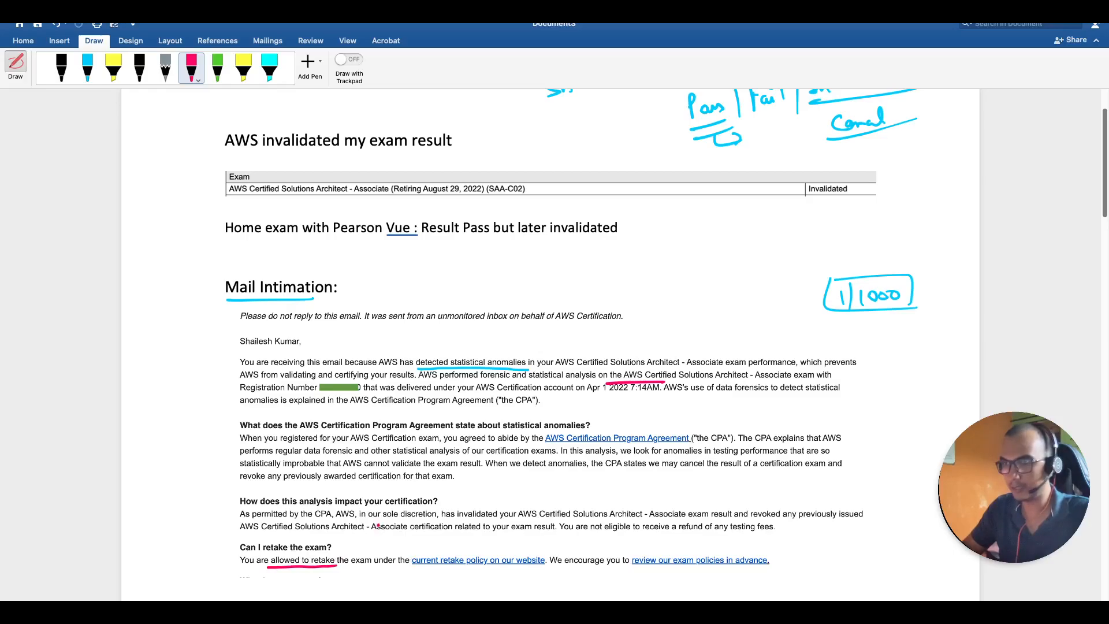
{"action": "left_click_drag", "start_coordinate": [374, 522], "coordinate": [439, 522]}
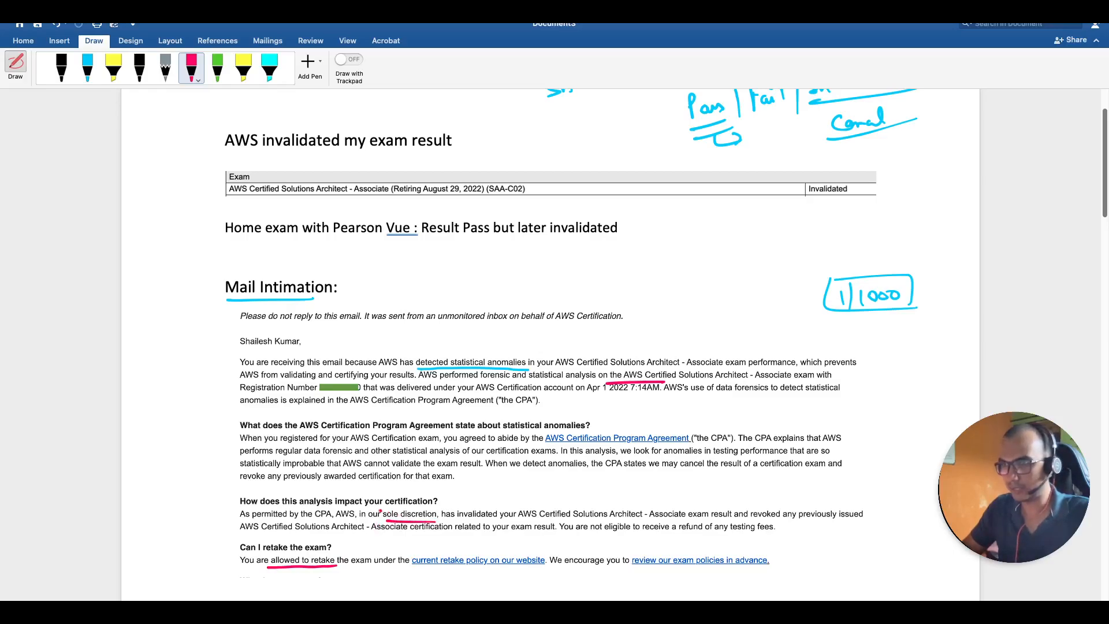
{"action": "left_click_drag", "start_coordinate": [371, 509], "coordinate": [439, 517]}
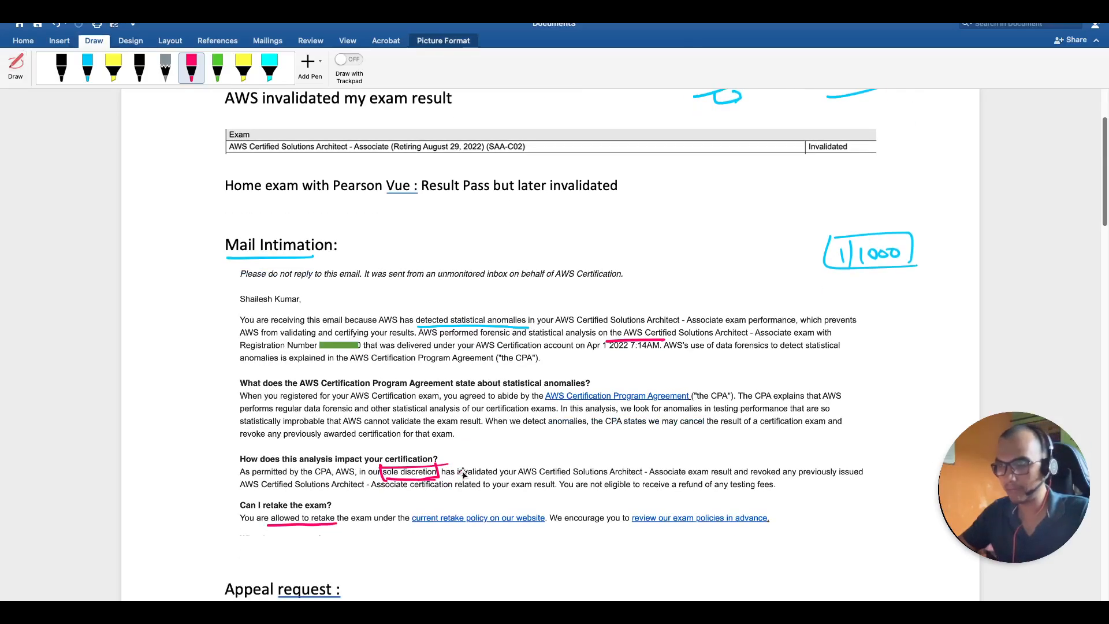
Step: Scroll to the Appeal request section and show the pink pen's colour and thickness options
{"action": "scroll", "scroll_direction": "down", "scroll_amount": 3}
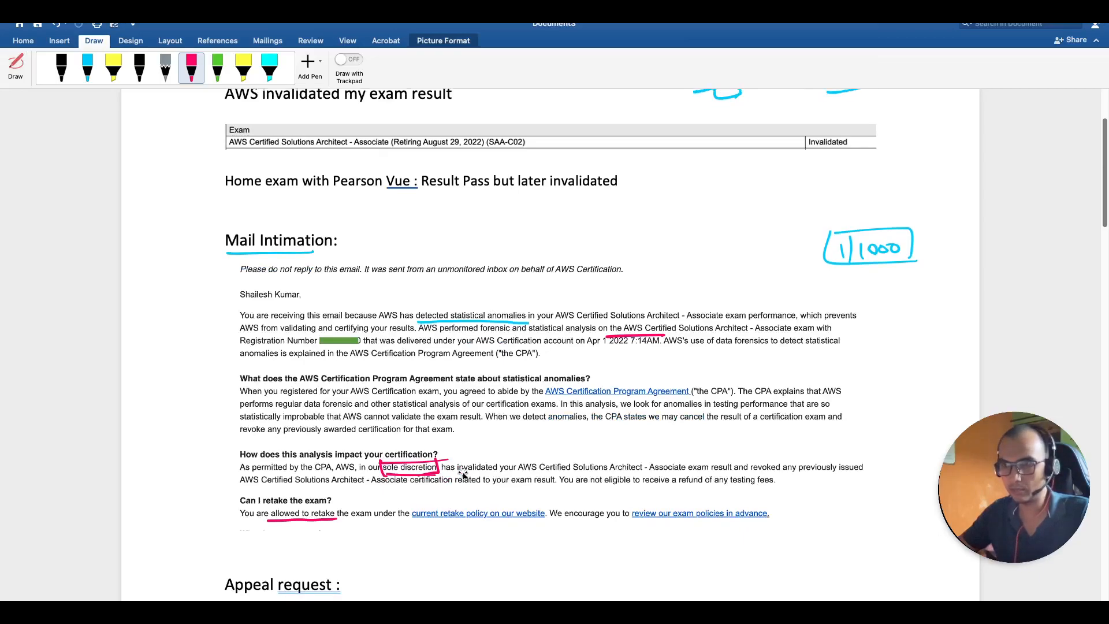
{"action": "scroll", "scroll_direction": "down", "scroll_amount": 3}
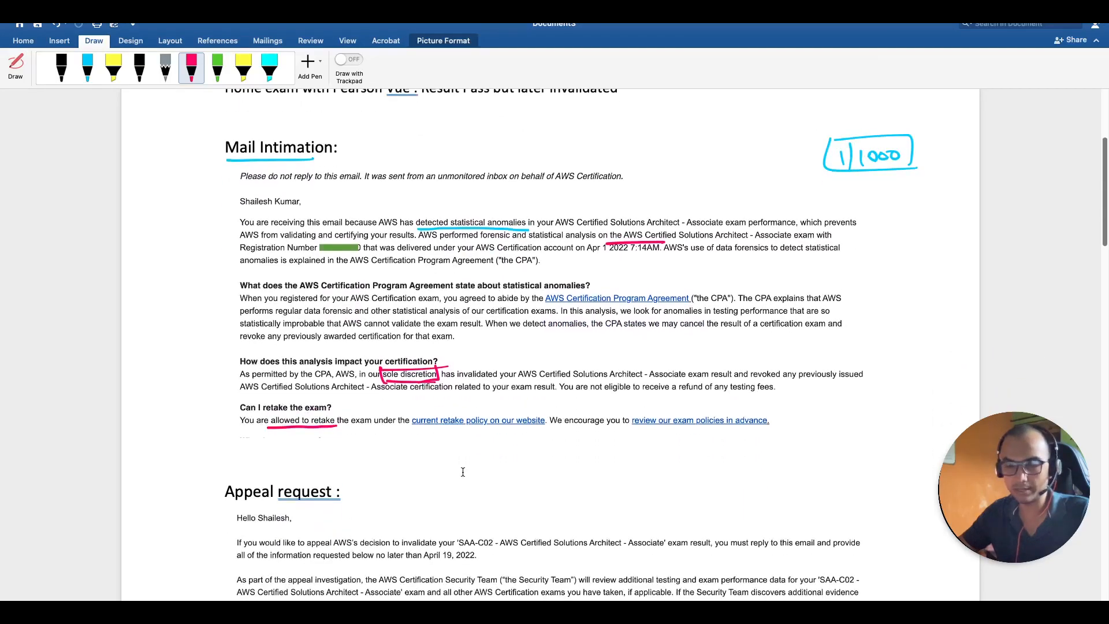
{"action": "scroll", "scroll_direction": "down", "scroll_amount": 3}
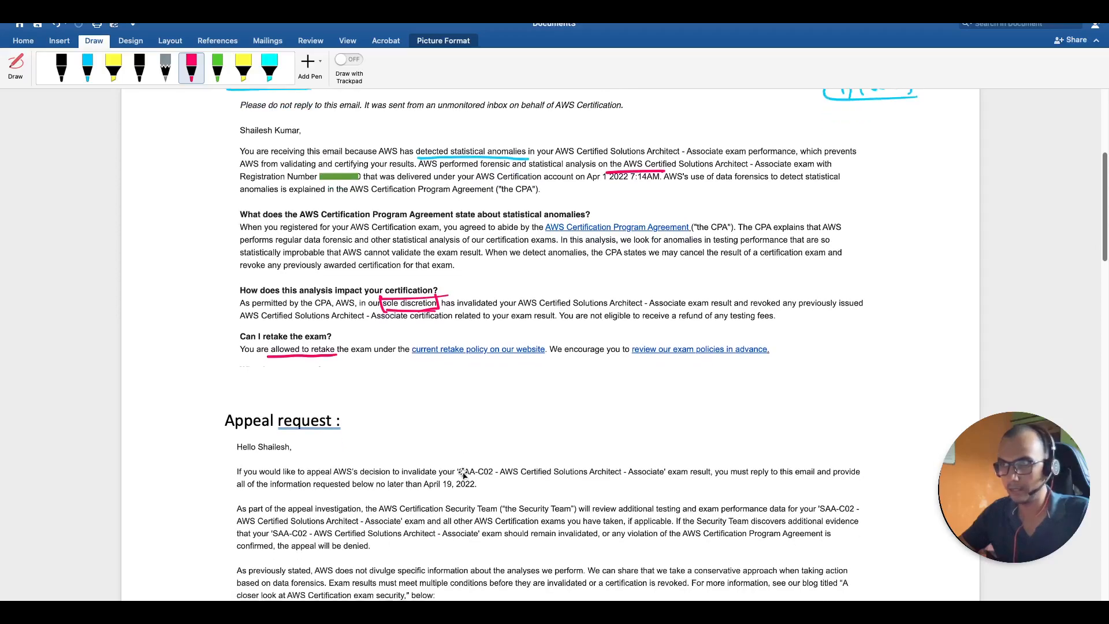
{"action": "scroll", "scroll_direction": "down", "scroll_amount": 3}
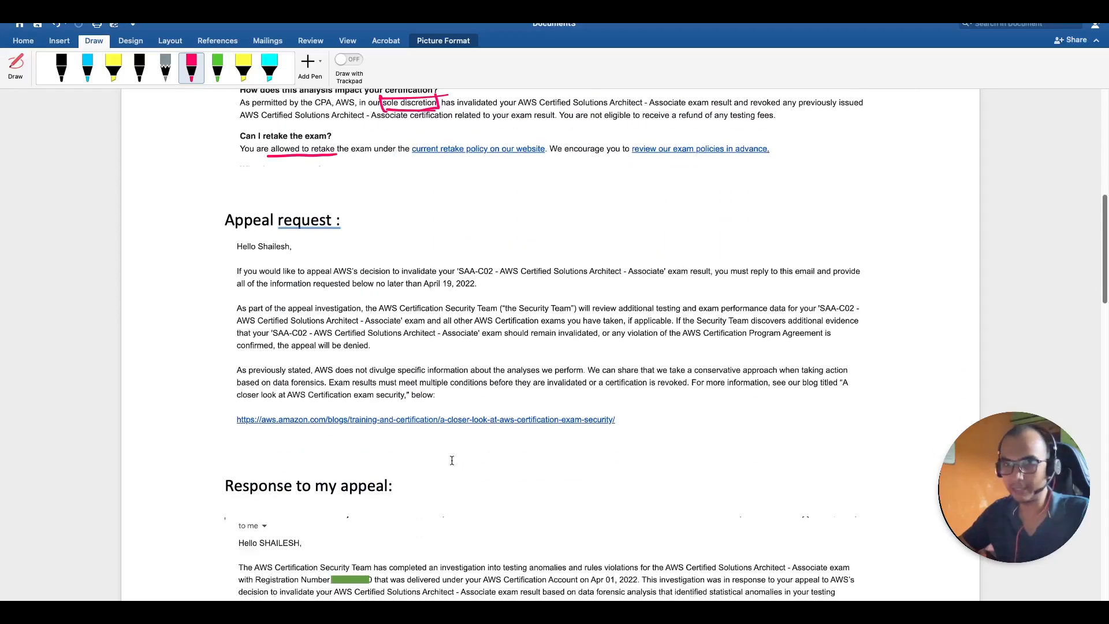
{"action": "mouse_move", "coordinate": [409, 378]}
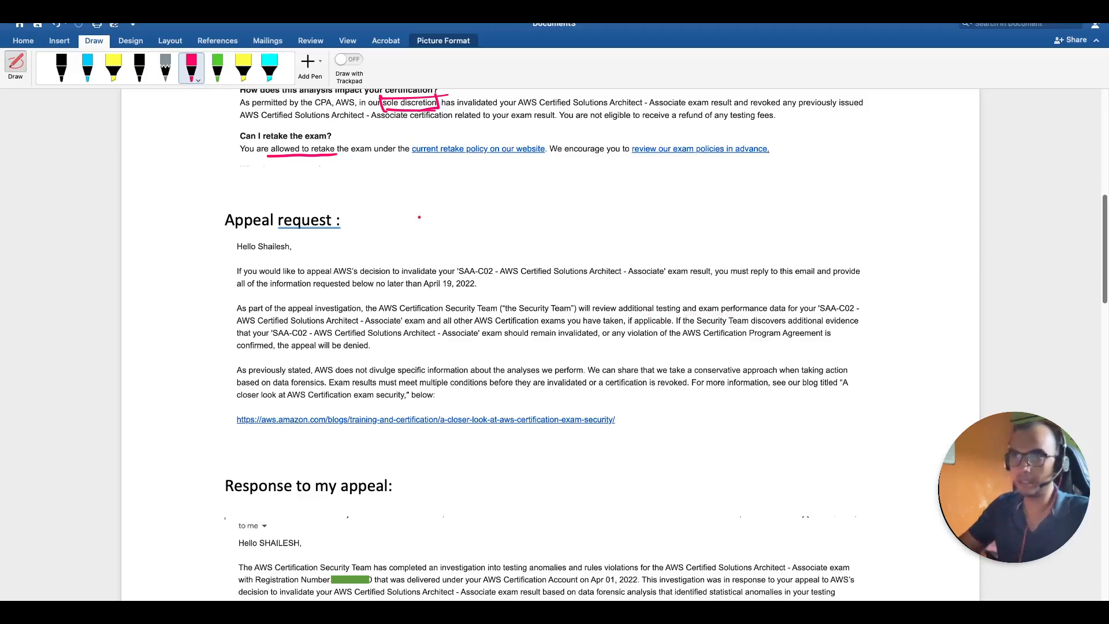
{"action": "left_click", "coordinate": [191, 68]}
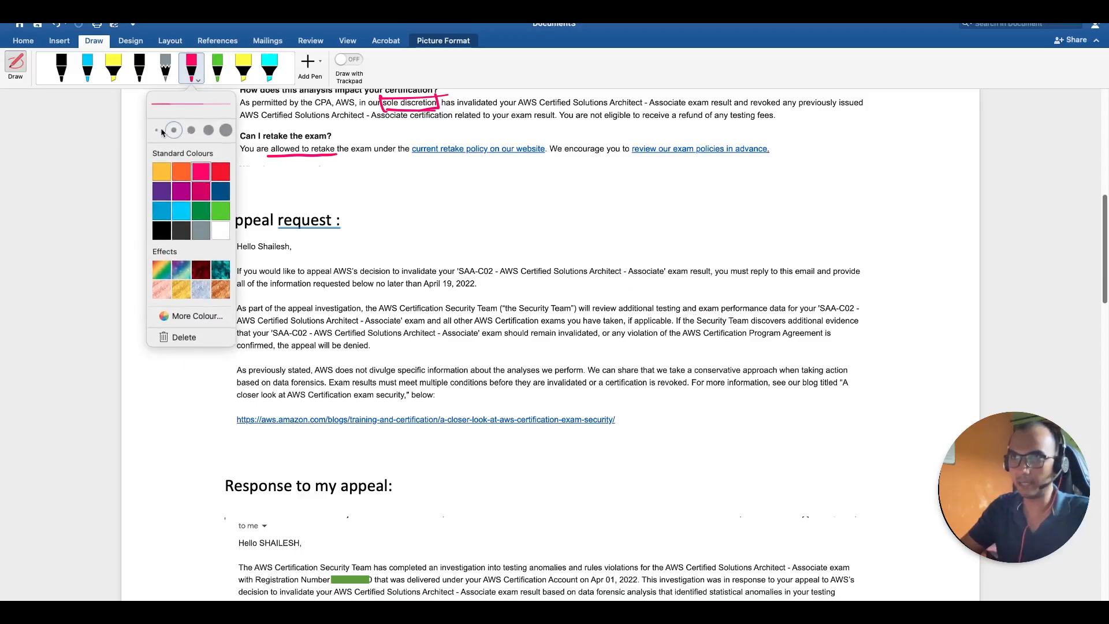
Step: Adjust the pink stroke and handwrite a margin note beside the data-forensics paragraph, then mark the response heading
{"action": "left_click", "coordinate": [156, 130]}
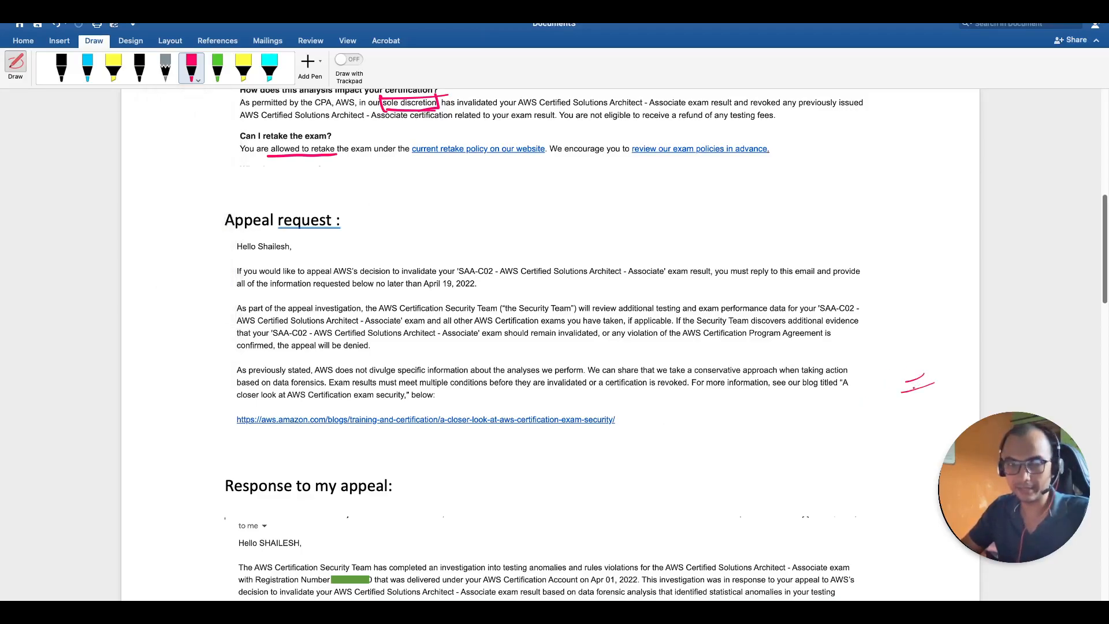
{"action": "left_click_drag", "start_coordinate": [926, 379], "coordinate": [944, 371]}
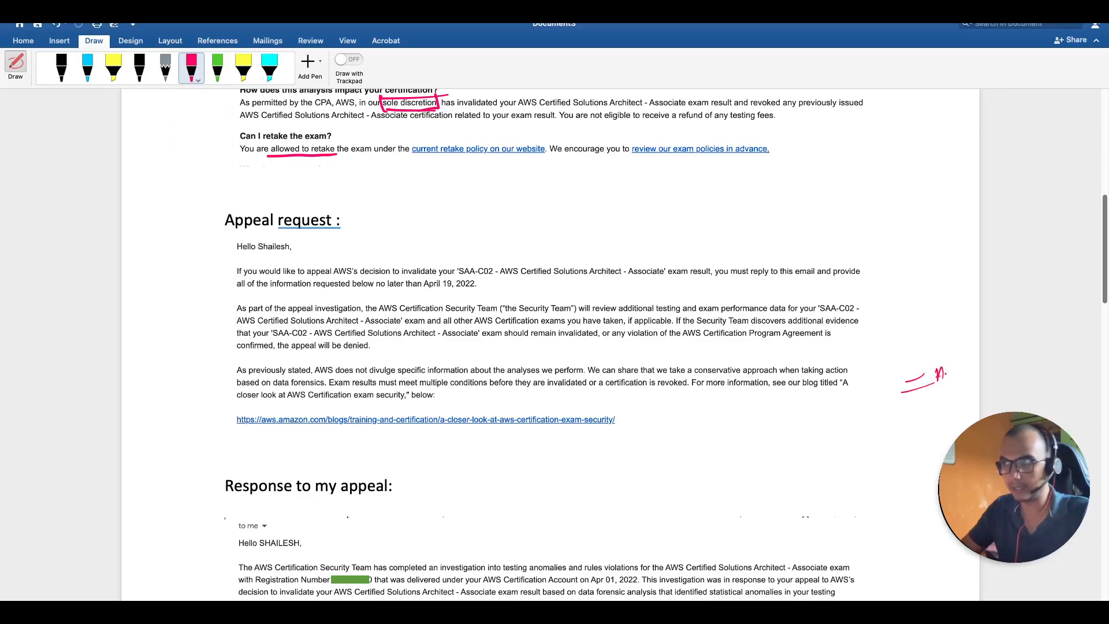
{"action": "left_click_drag", "start_coordinate": [933, 374], "coordinate": [969, 374]}
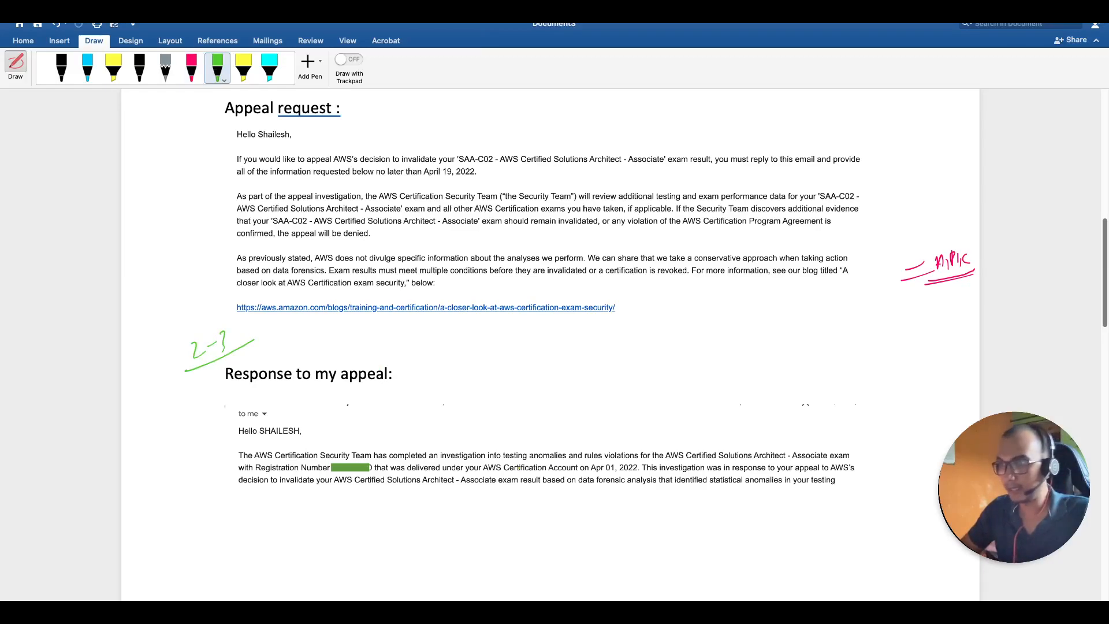
{"action": "left_click_drag", "start_coordinate": [511, 459], "coordinate": [571, 459]}
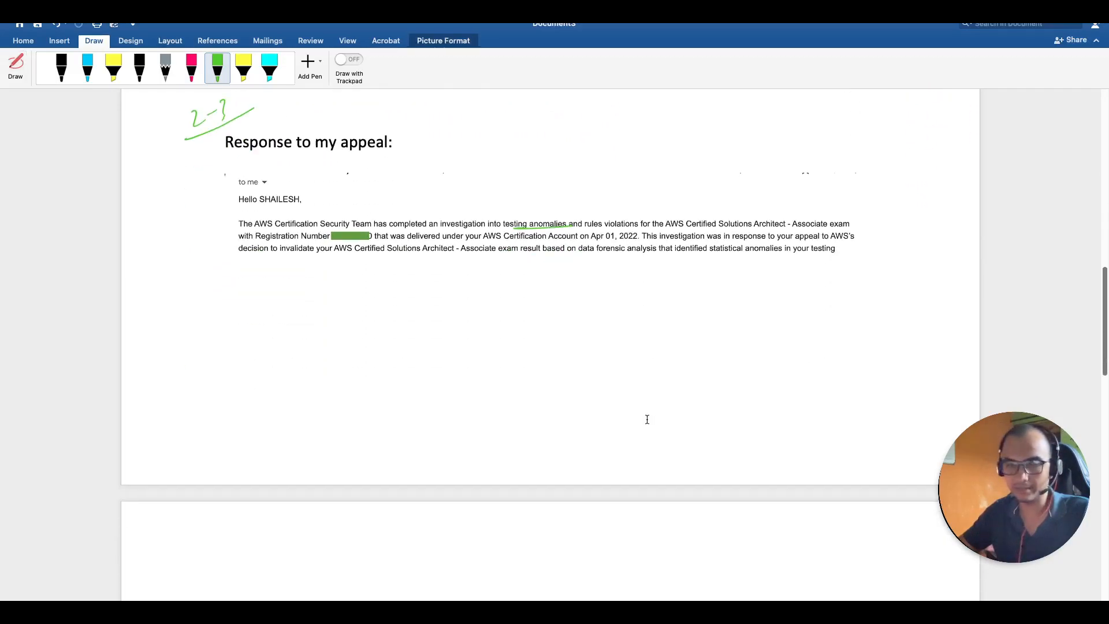
Step: Handwrite an underlined pink '1-1.5 month' note below the appeal response email
{"action": "scroll", "scroll_direction": "down", "scroll_amount": 3}
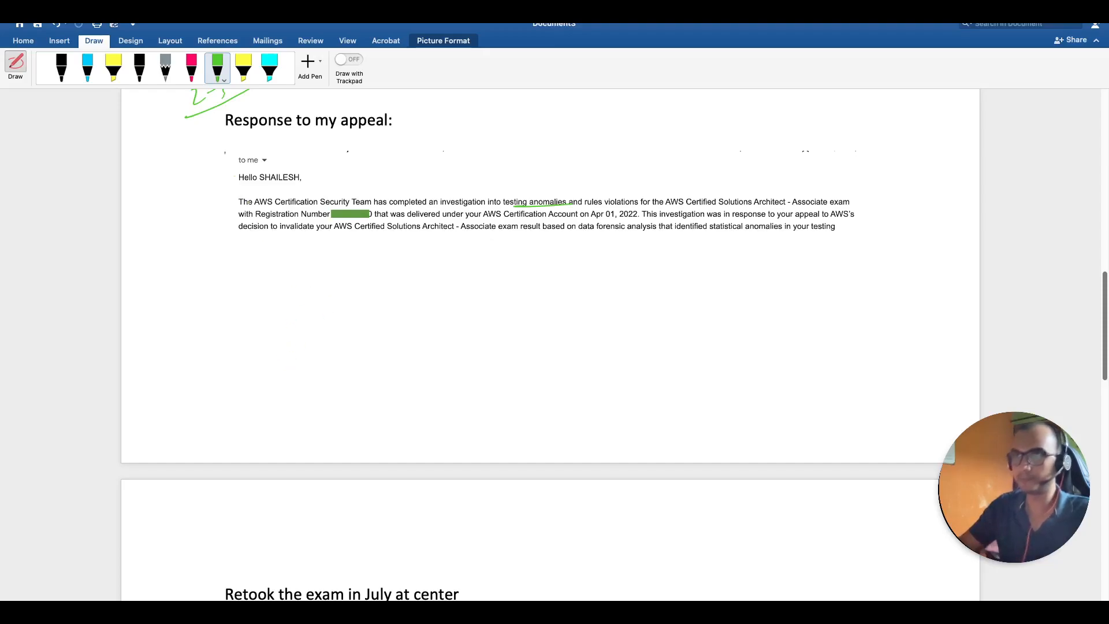
{"action": "left_click", "coordinate": [192, 68]}
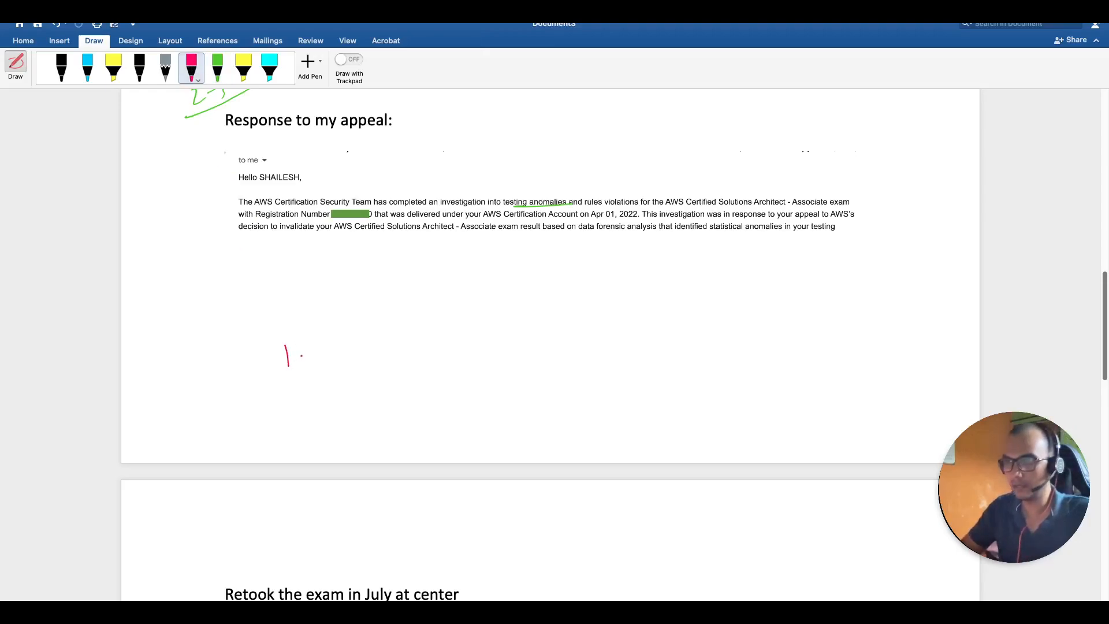
{"action": "left_click_drag", "start_coordinate": [286, 353], "coordinate": [365, 354]}
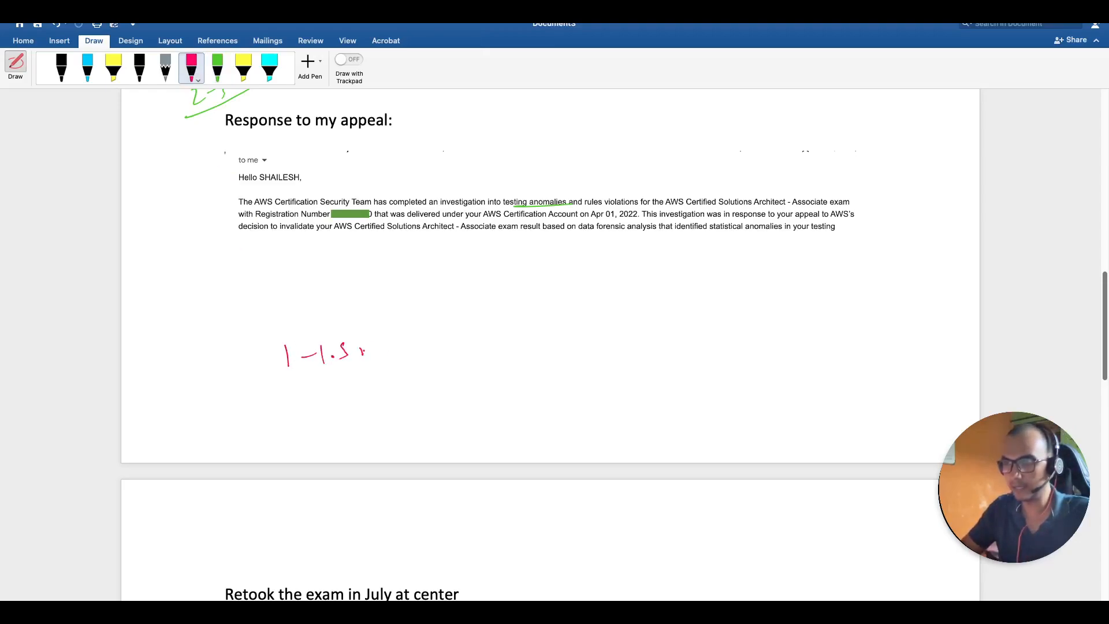
{"action": "left_click_drag", "start_coordinate": [360, 353], "coordinate": [445, 350]}
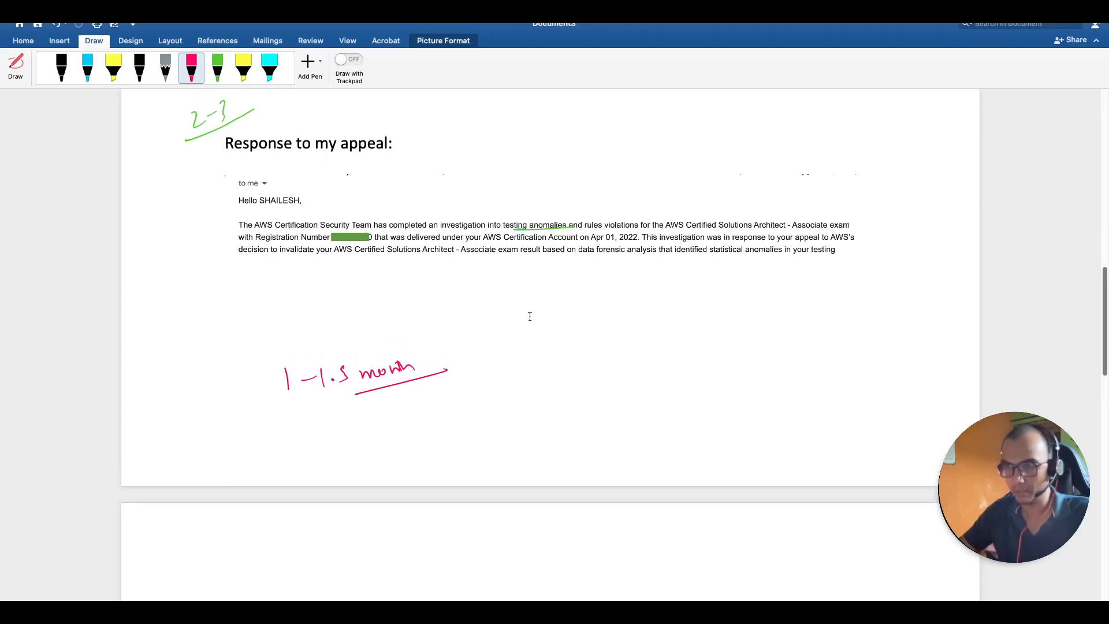
{"action": "scroll", "scroll_direction": "down", "scroll_amount": 3}
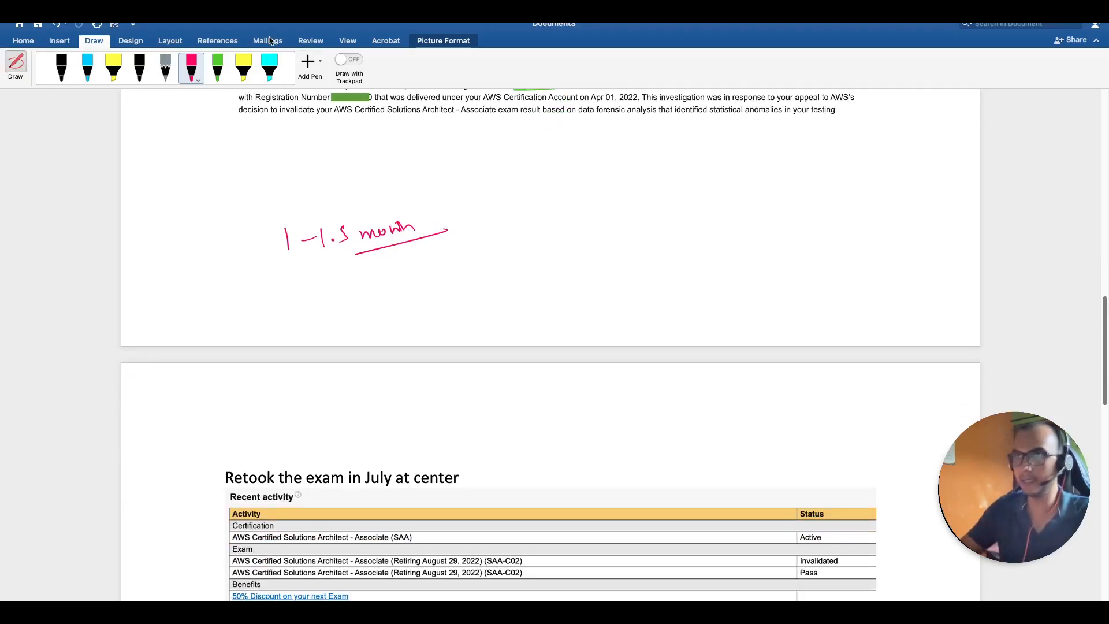
Step: In green ink, cross out Invalidated, tick Pass and circle Pass and Active in the exam table
{"action": "left_click", "coordinate": [217, 67]}
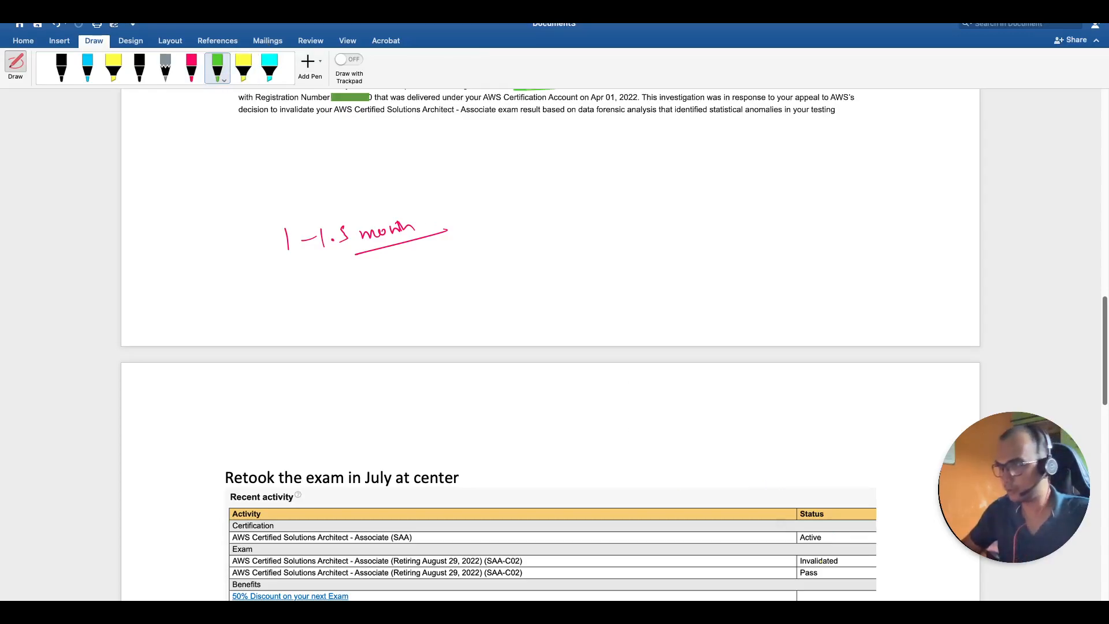
{"action": "left_click_drag", "start_coordinate": [845, 559], "coordinate": [852, 566]}
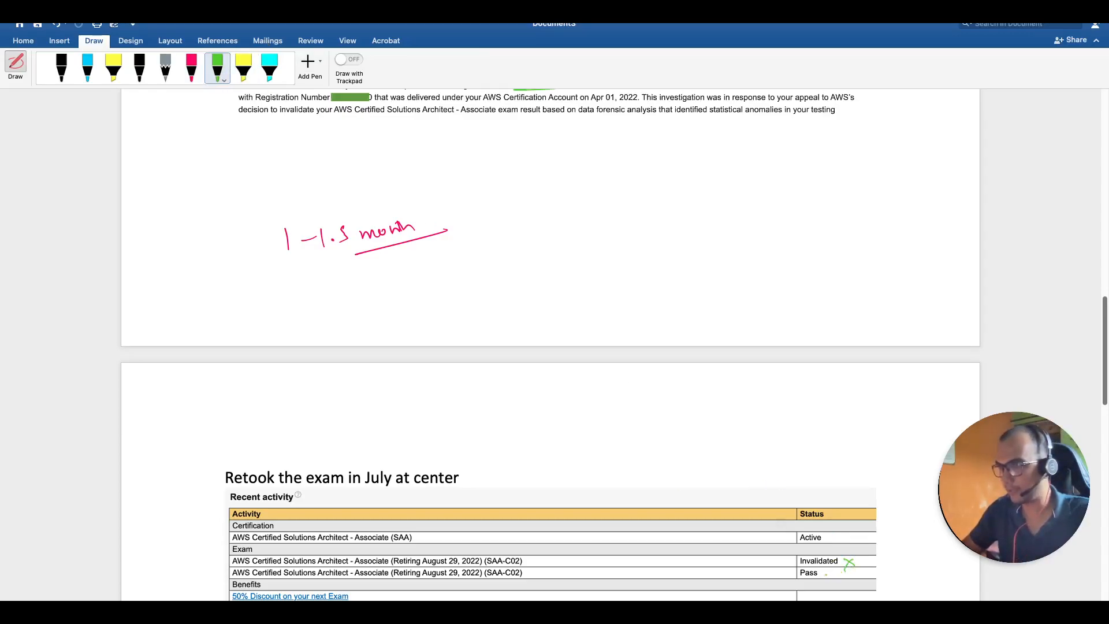
{"action": "left_click_drag", "start_coordinate": [824, 569], "coordinate": [845, 566]}
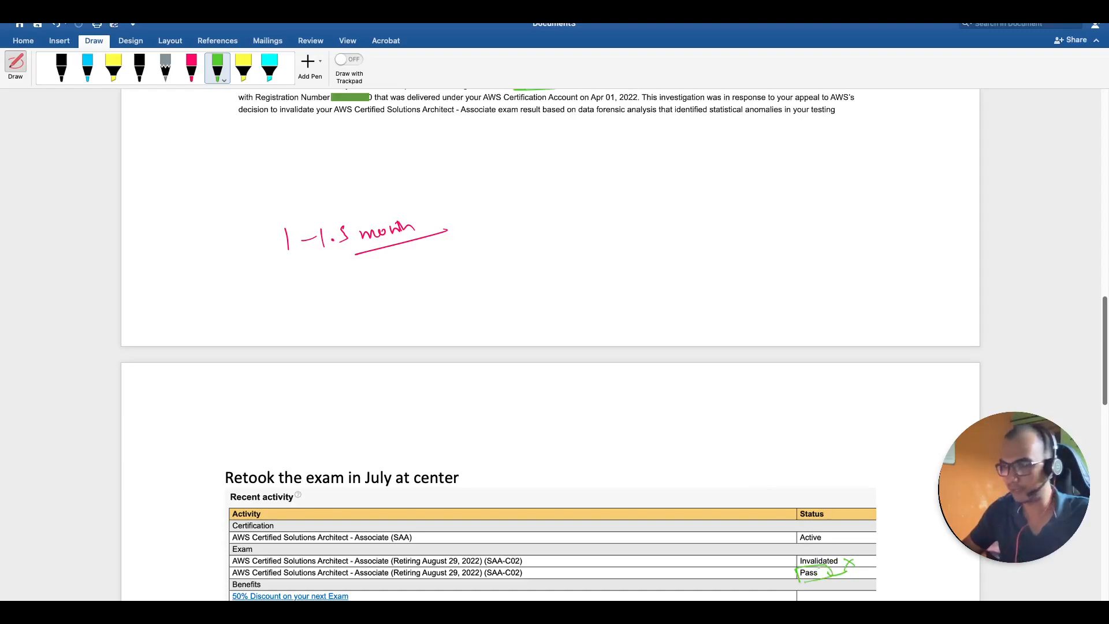
{"action": "left_click_drag", "start_coordinate": [792, 541], "coordinate": [831, 541]}
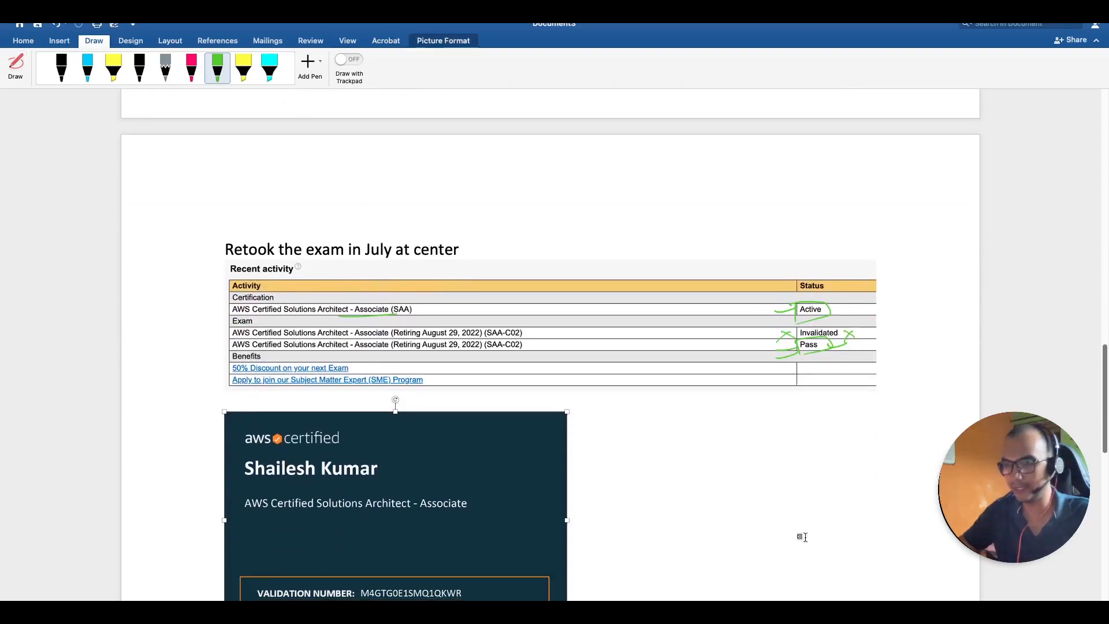
{"action": "scroll", "scroll_direction": "down", "scroll_amount": 3}
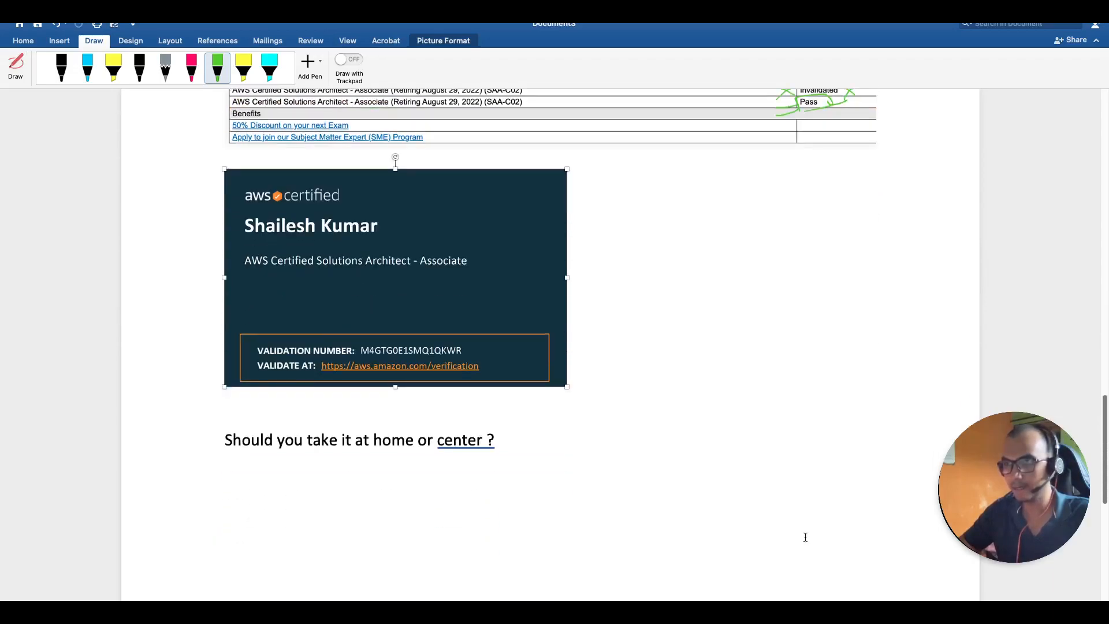
{"action": "scroll", "scroll_direction": "down", "scroll_amount": 3}
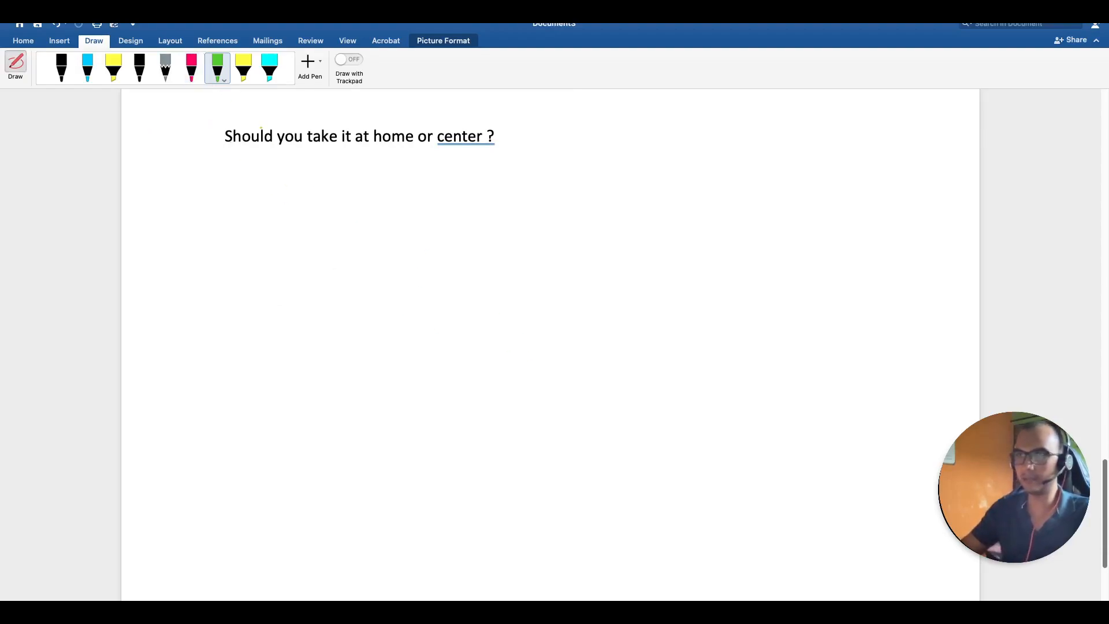
{"action": "left_click", "coordinate": [192, 68]}
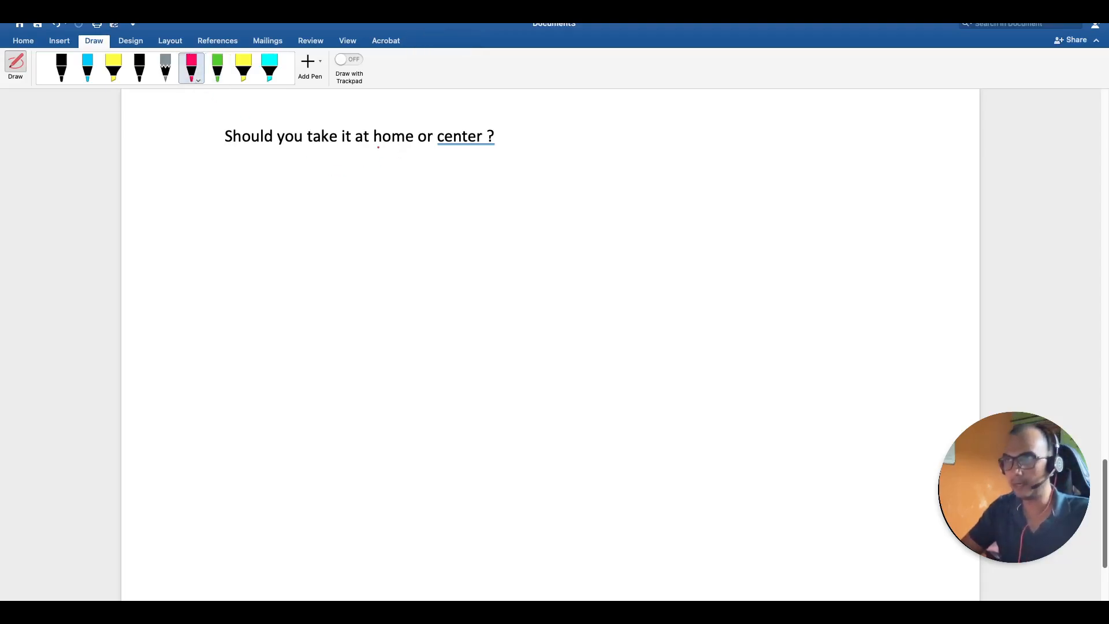
Step: Underline 'home' and handwrite the pink bullets Wifi ✓, Connection to power and Computer
{"action": "left_click_drag", "start_coordinate": [376, 147], "coordinate": [417, 146]}
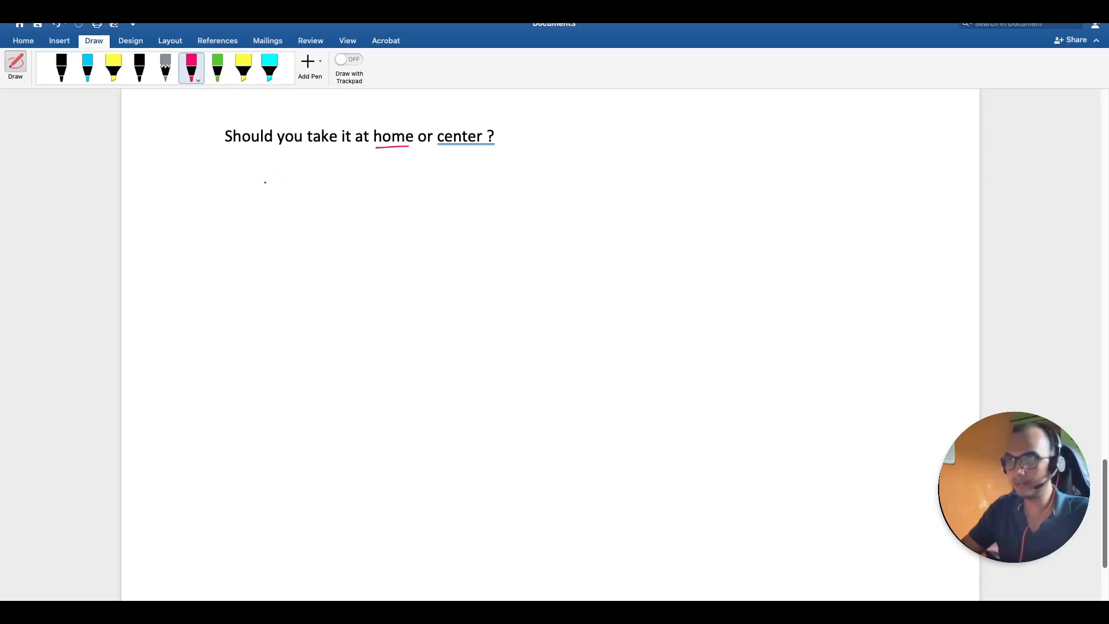
{"action": "left_click_drag", "start_coordinate": [265, 181], "coordinate": [243, 187]}
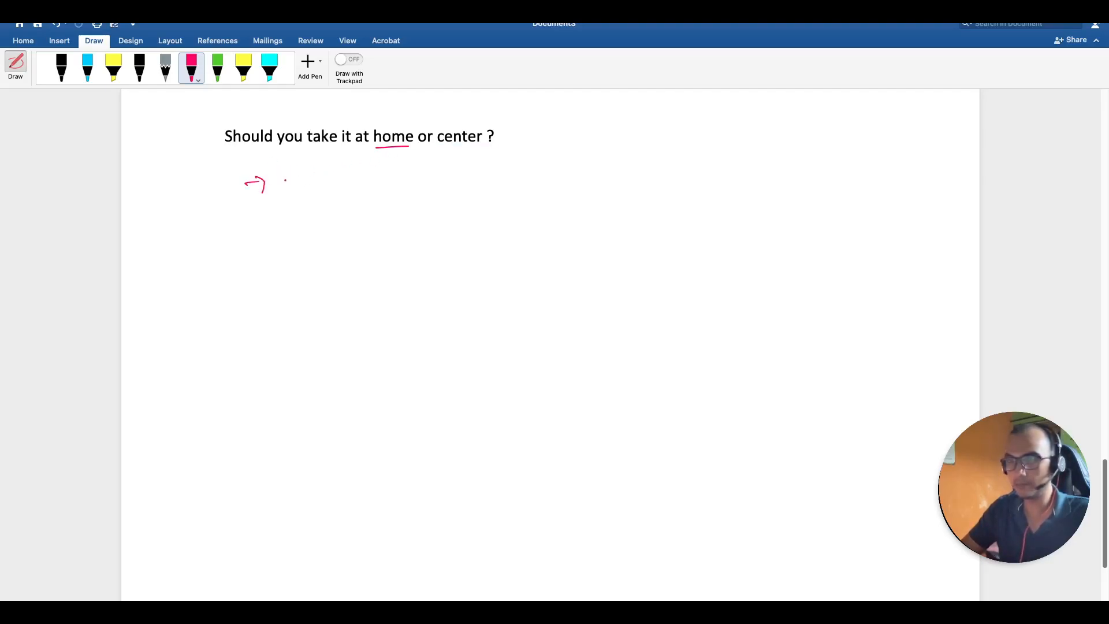
{"action": "left_click_drag", "start_coordinate": [286, 177], "coordinate": [315, 187]}
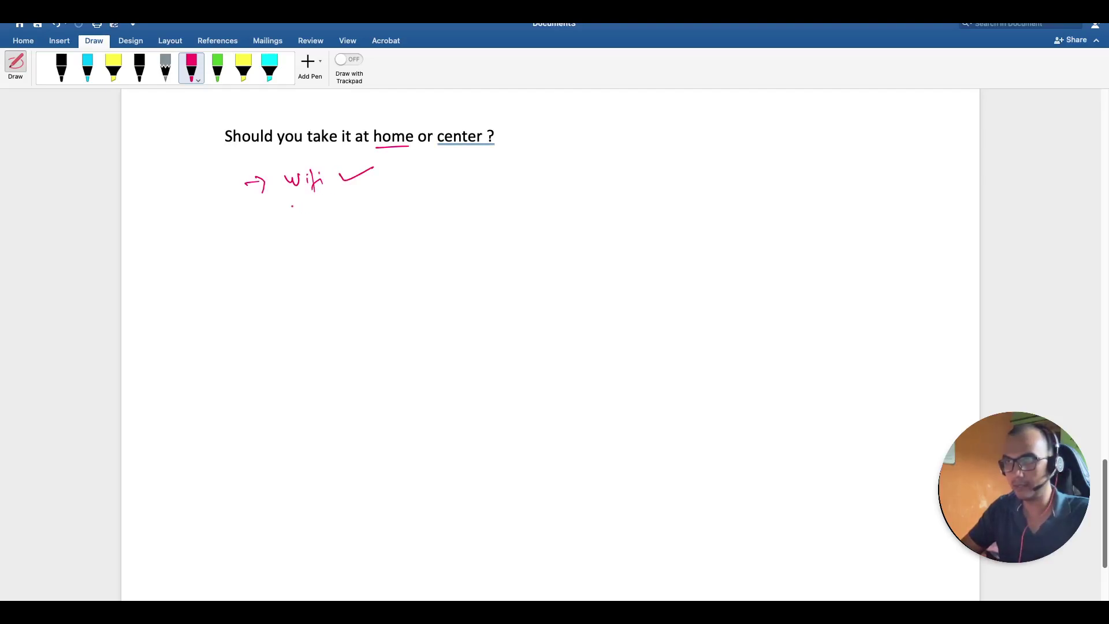
{"action": "left_click_drag", "start_coordinate": [283, 212], "coordinate": [304, 220]}
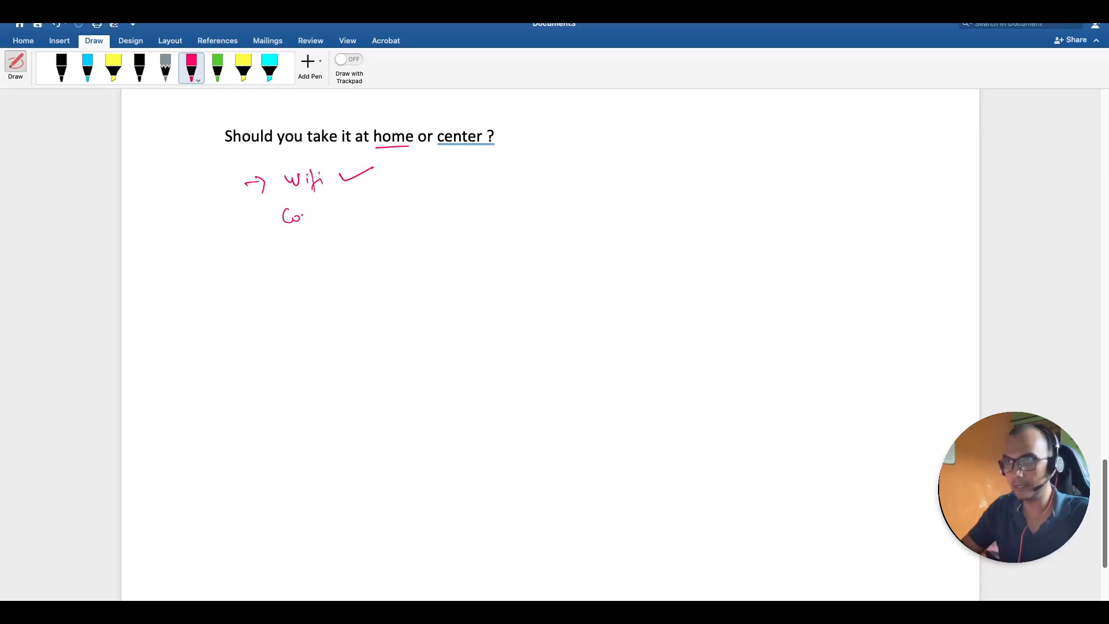
{"action": "left_click_drag", "start_coordinate": [304, 215], "coordinate": [396, 208]}
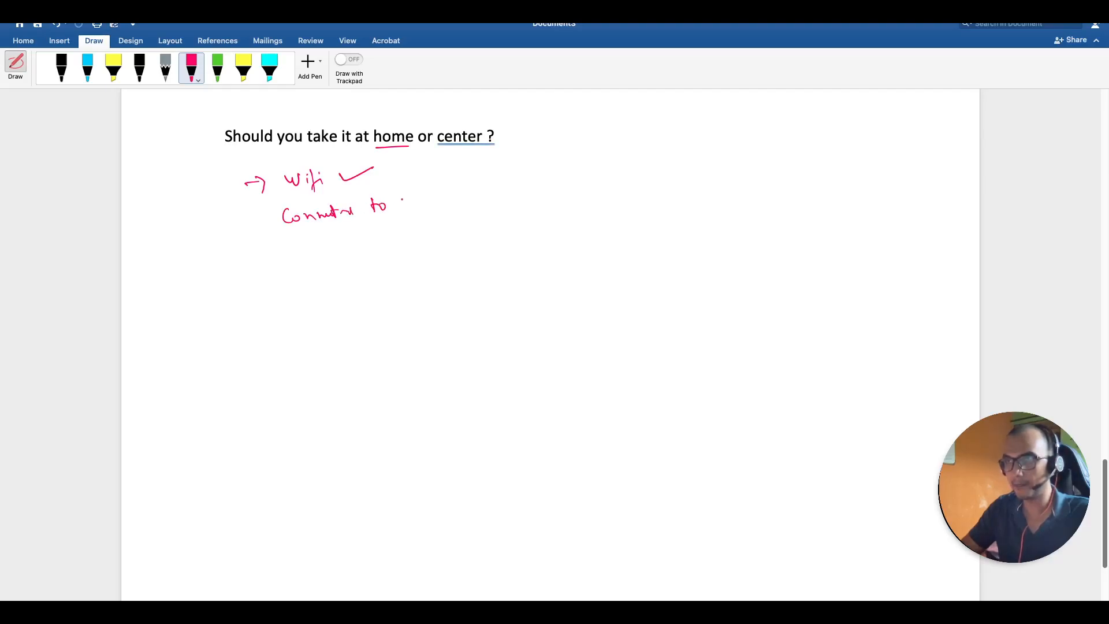
{"action": "left_click_drag", "start_coordinate": [403, 202], "coordinate": [460, 205]}
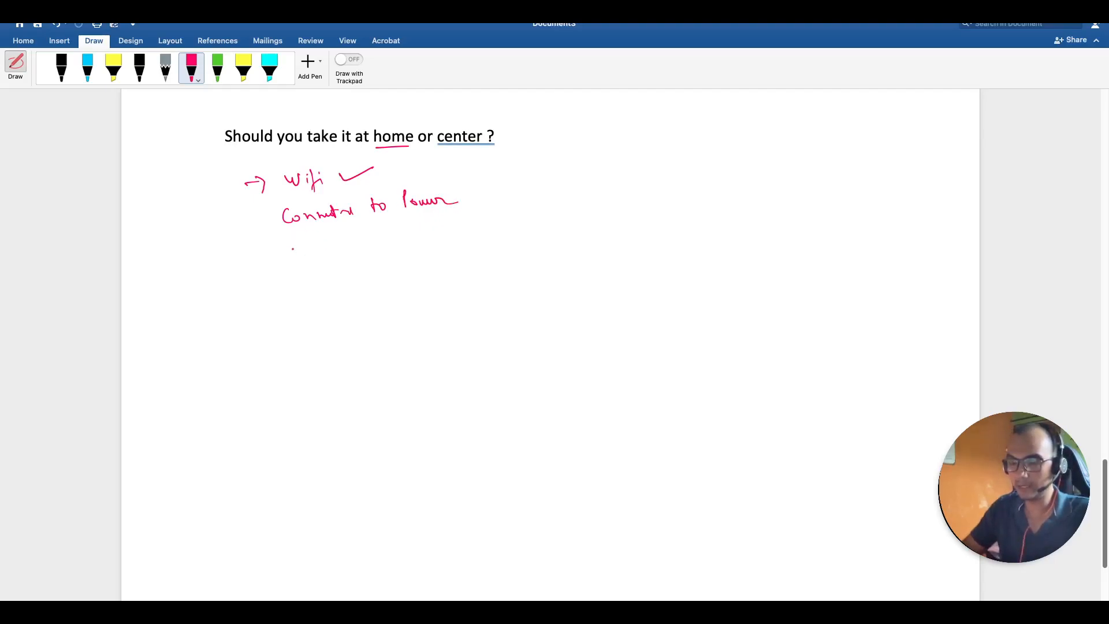
{"action": "left_click_drag", "start_coordinate": [294, 251], "coordinate": [343, 252]}
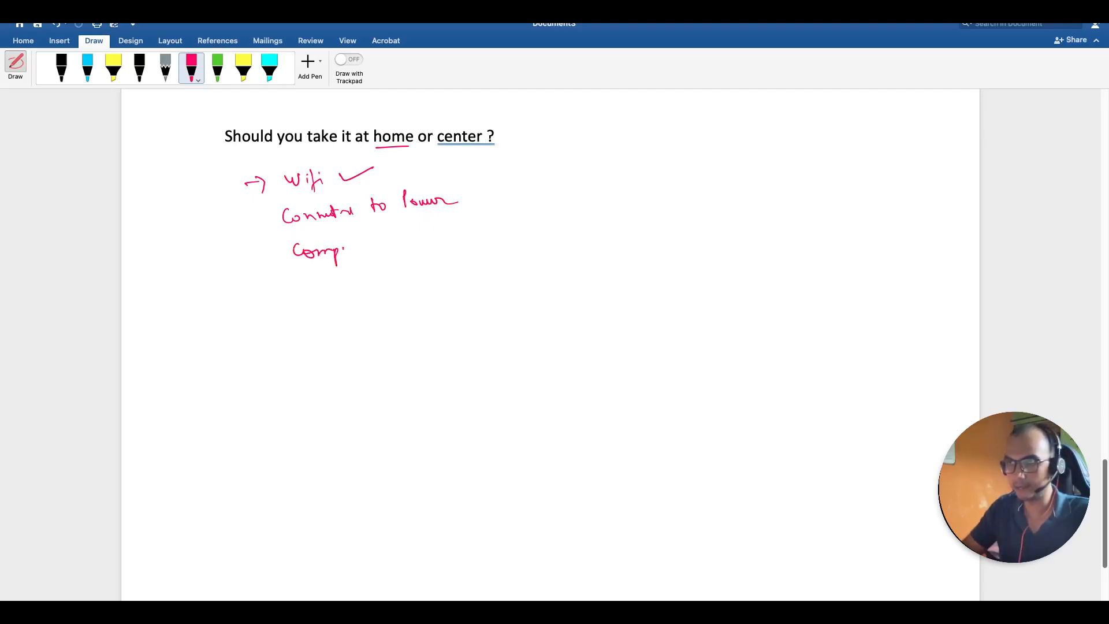
{"action": "left_click_drag", "start_coordinate": [336, 253], "coordinate": [394, 251]}
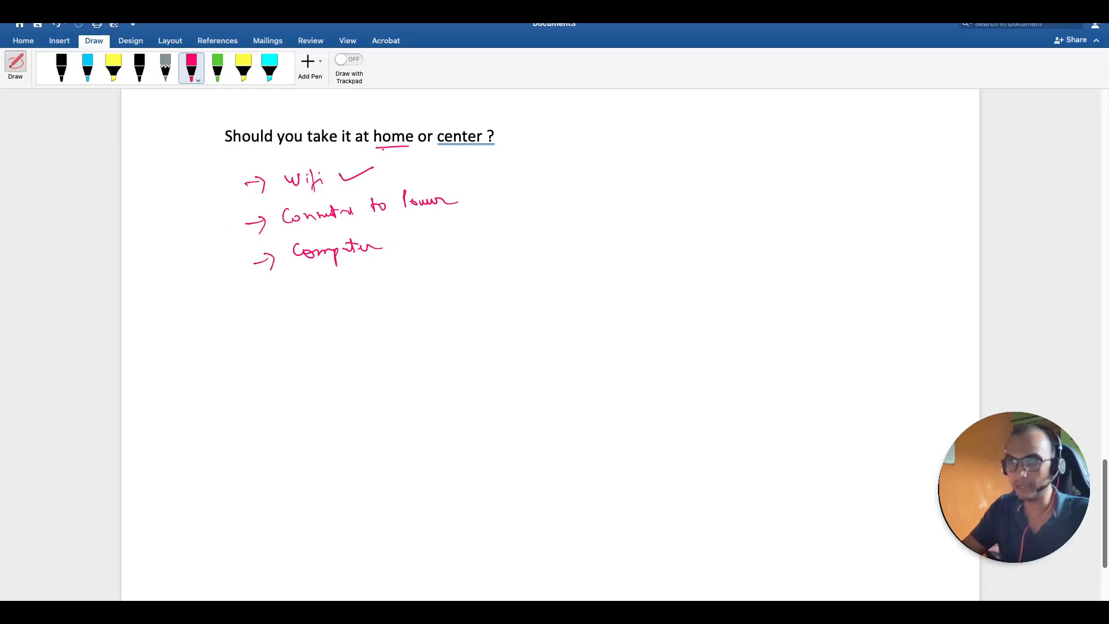
Step: Mark under home and write '50 km' above center with an arrow
{"action": "left_click_drag", "start_coordinate": [382, 149], "coordinate": [396, 163]}
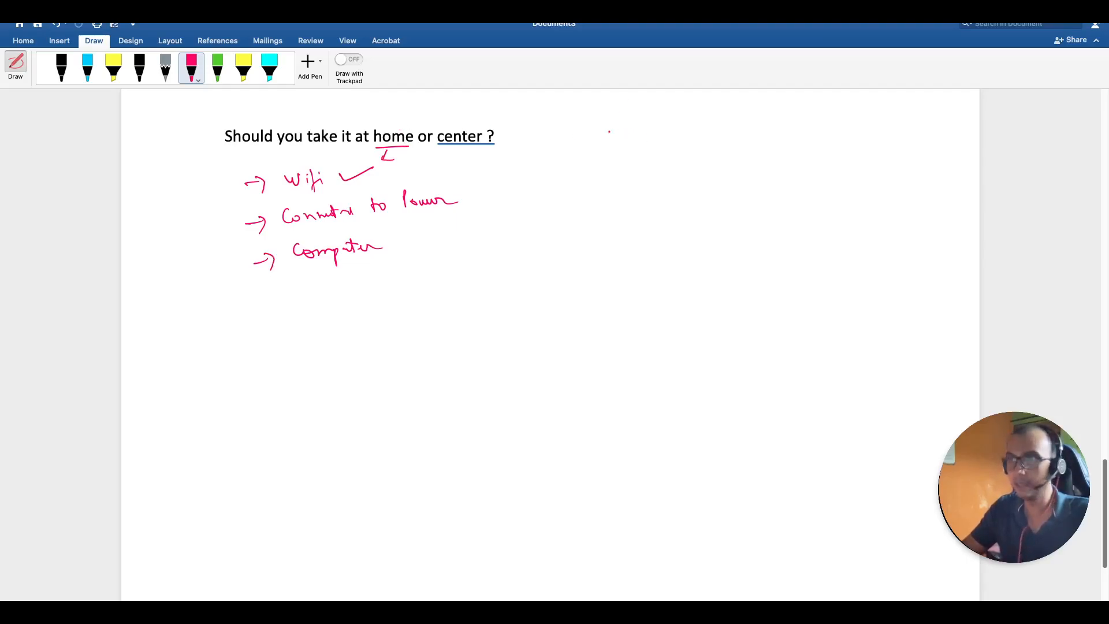
{"action": "left_click_drag", "start_coordinate": [460, 131], "coordinate": [488, 114]}
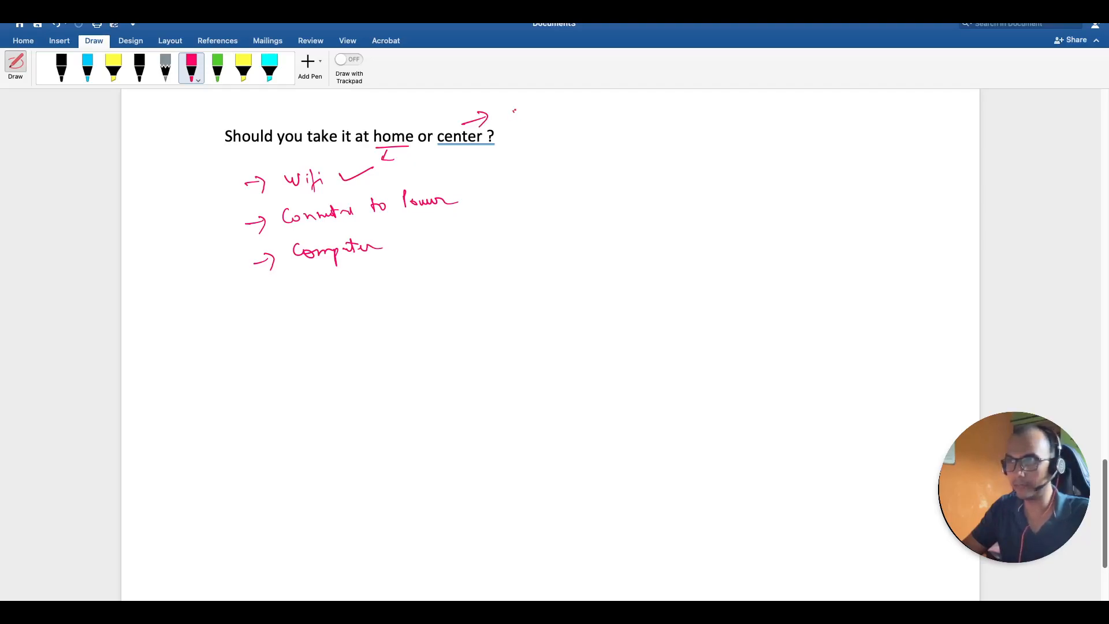
{"action": "left_click_drag", "start_coordinate": [513, 120], "coordinate": [573, 117]}
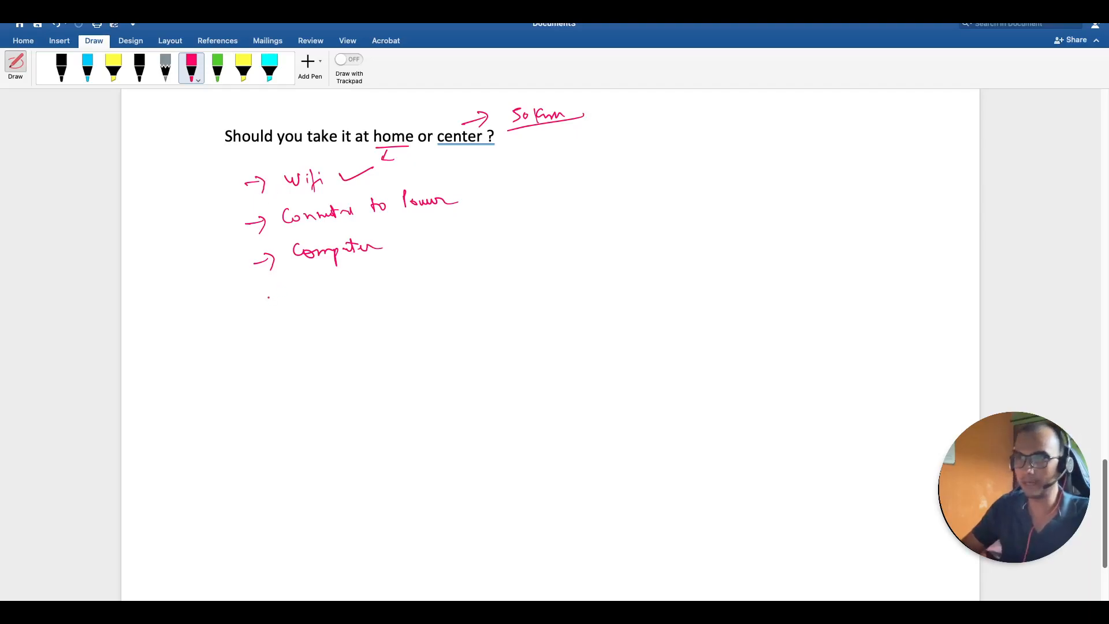
Step: Add the pink bullets Child and an environment note below Computer
{"action": "left_click_drag", "start_coordinate": [251, 305], "coordinate": [276, 305]}
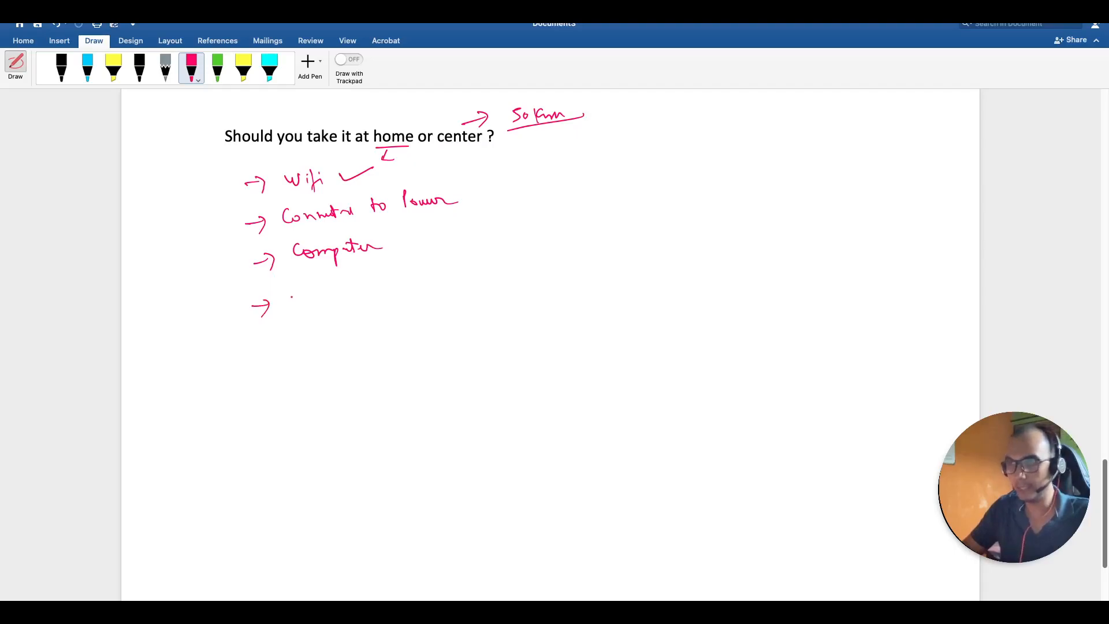
{"action": "left_click_drag", "start_coordinate": [290, 297], "coordinate": [312, 300]}
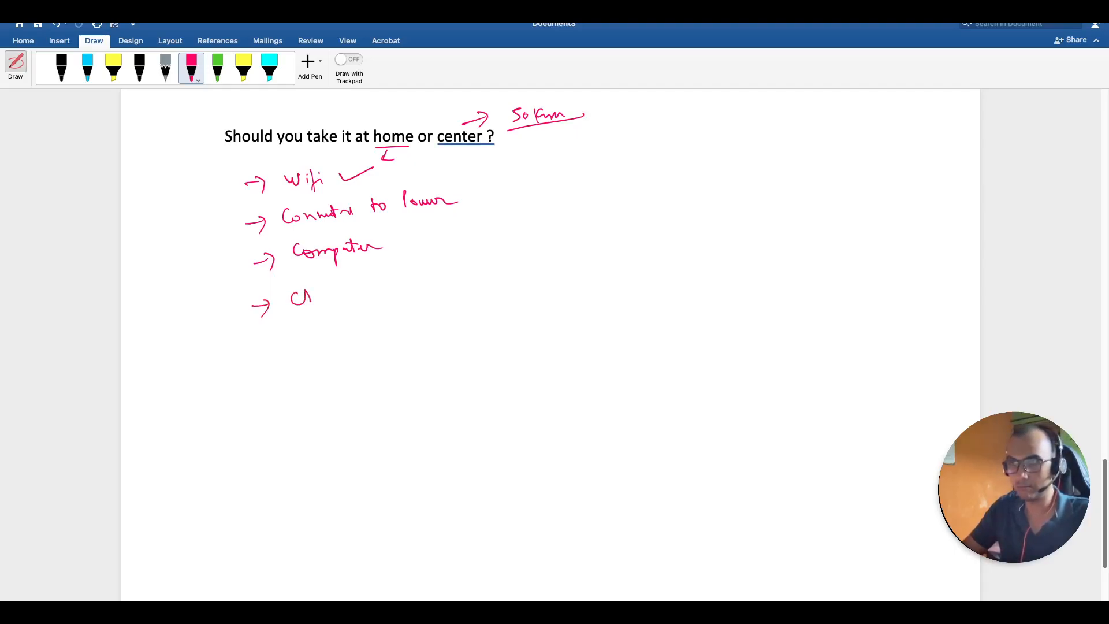
{"action": "left_click_drag", "start_coordinate": [304, 297], "coordinate": [347, 297]}
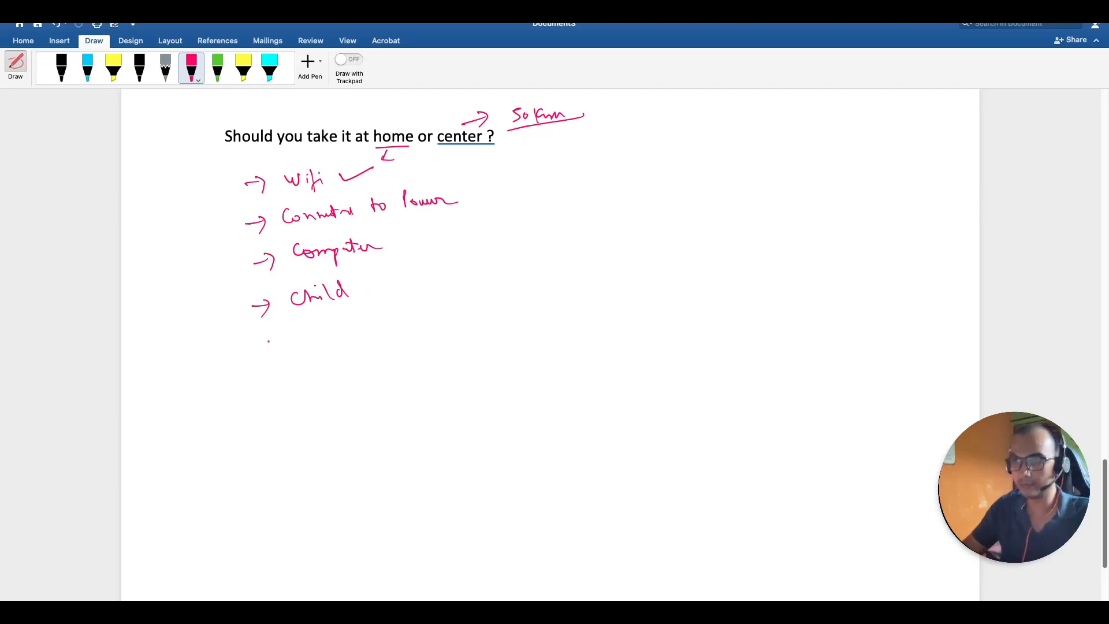
{"action": "left_click_drag", "start_coordinate": [255, 340], "coordinate": [336, 343]}
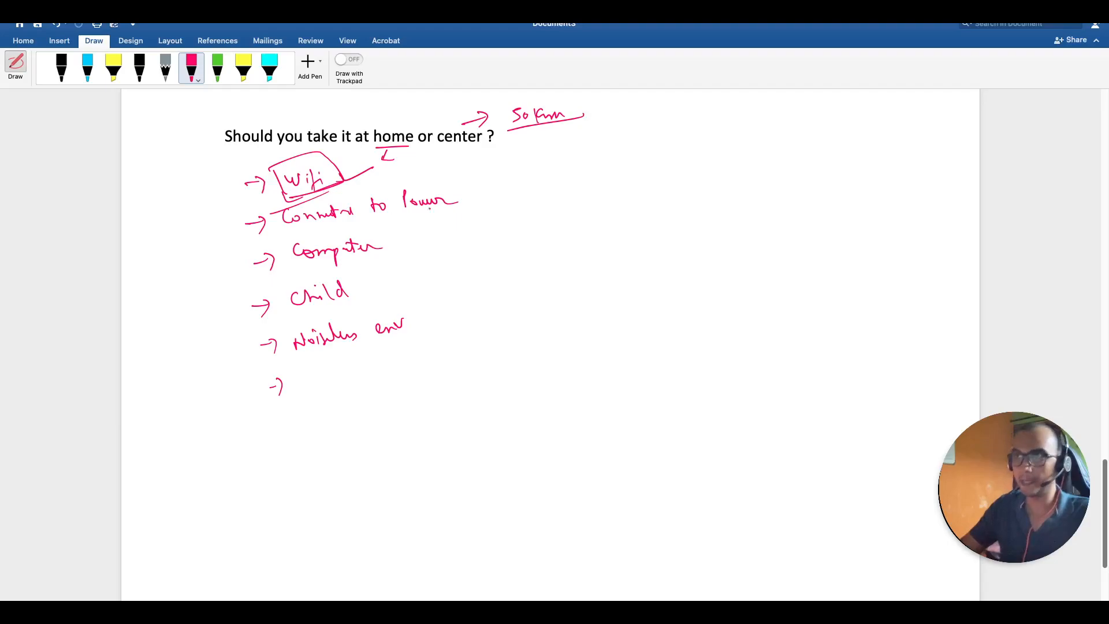
Step: Draw an arrow down from center and write Noida beneath it
{"action": "left_click_drag", "start_coordinate": [466, 149], "coordinate": [495, 163]}
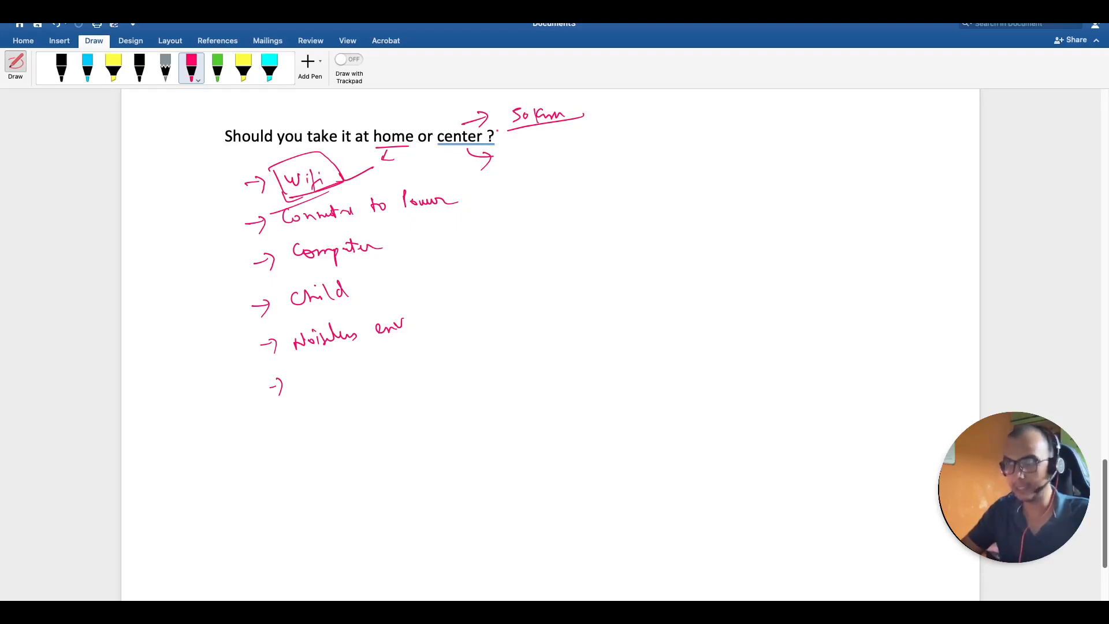
{"action": "left_click_drag", "start_coordinate": [527, 152], "coordinate": [558, 159]}
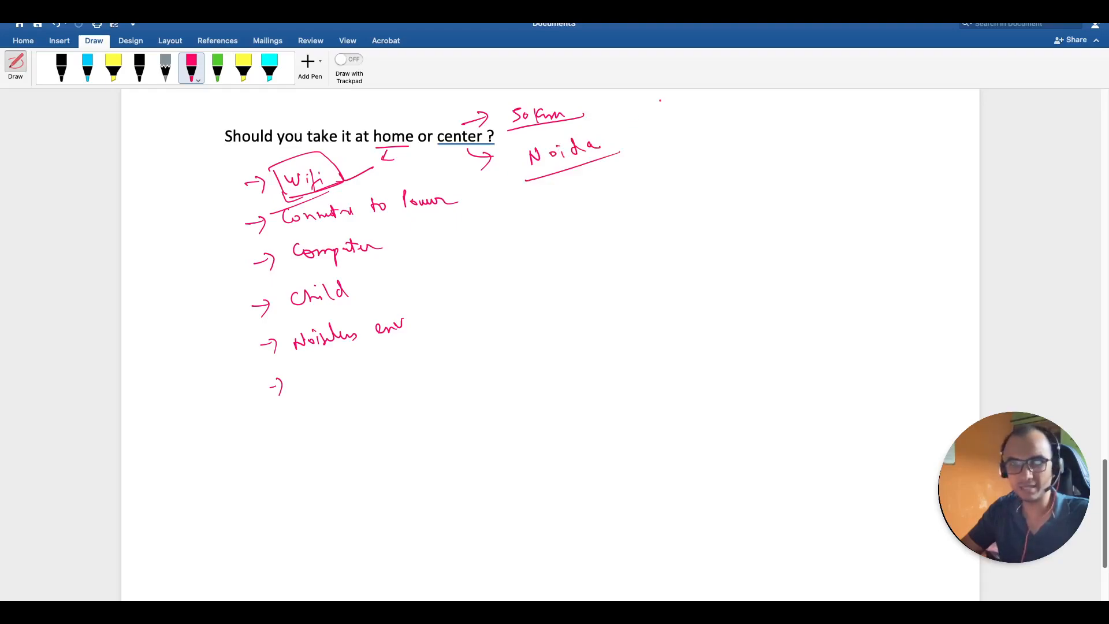
{"action": "left_click", "coordinate": [608, 145]}
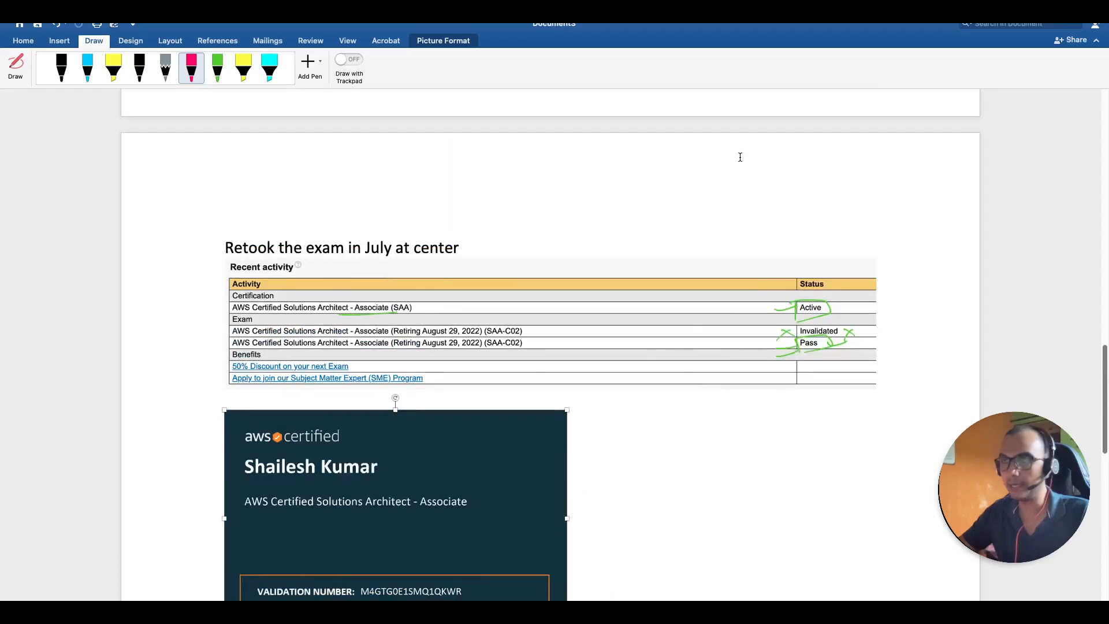
Step: Underline 'Invalidated' in the first exam table with black ink
{"action": "scroll", "scroll_direction": "down", "scroll_amount": 3}
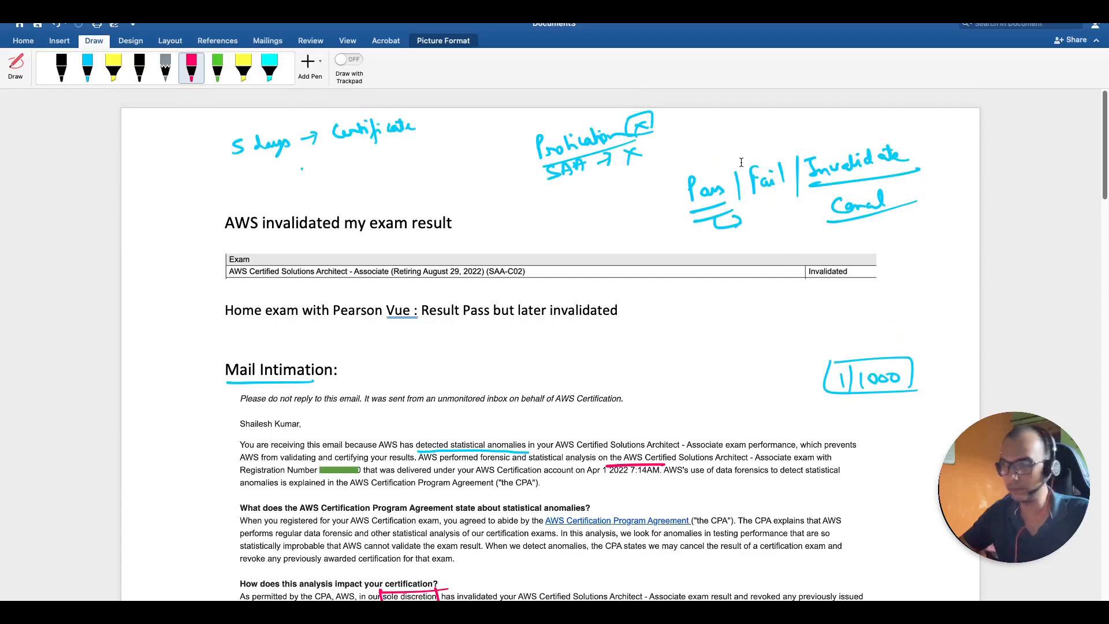
{"action": "scroll", "scroll_direction": "down", "scroll_amount": 3}
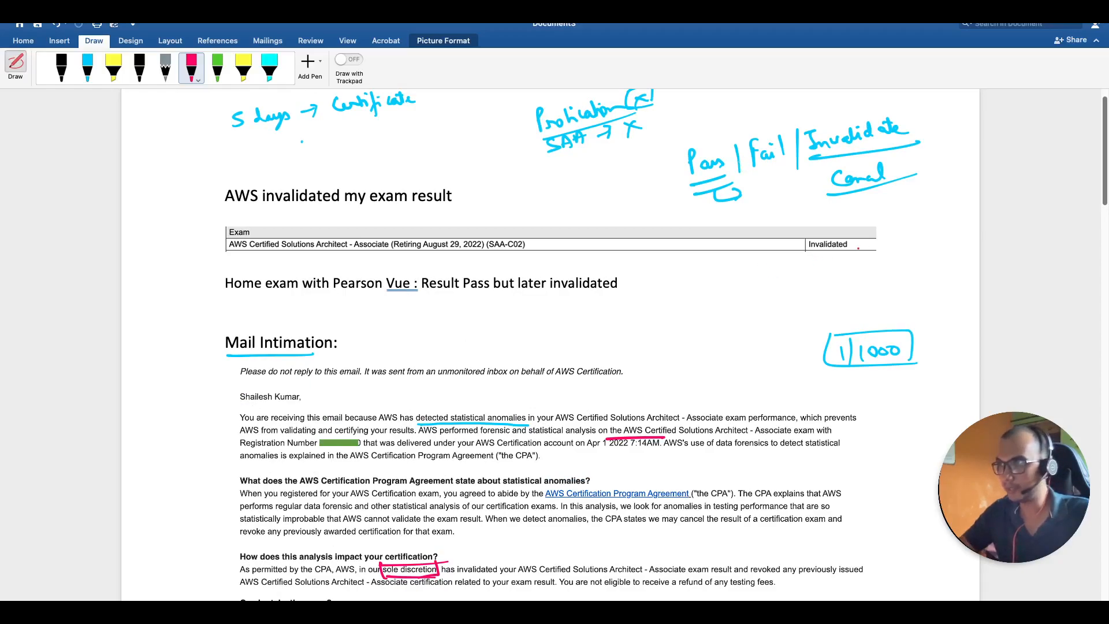
{"action": "left_click", "coordinate": [235, 67]}
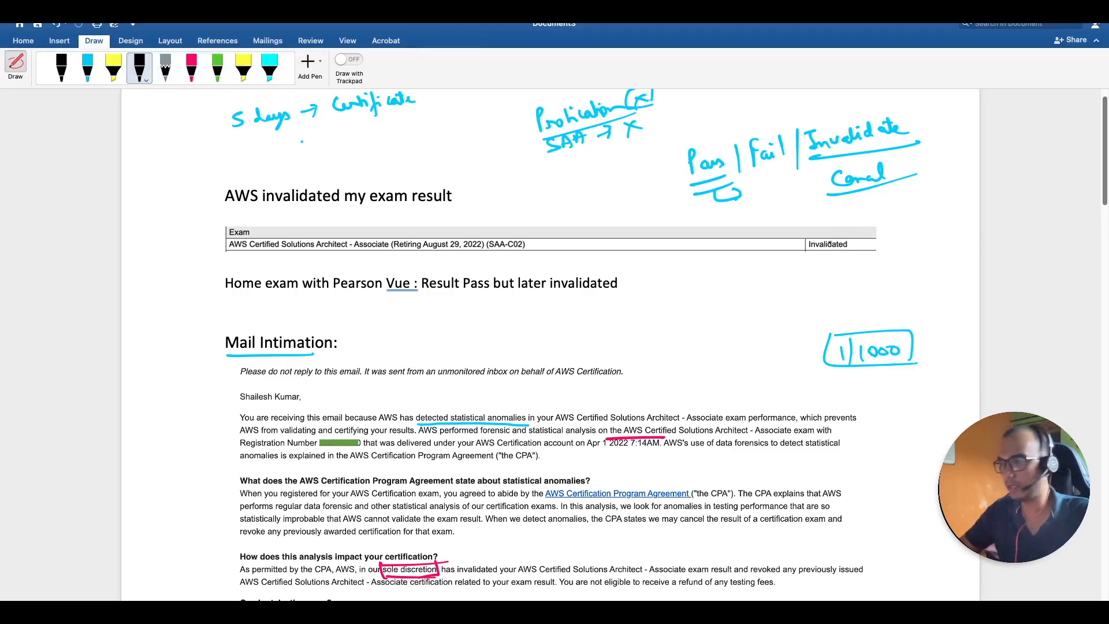
{"action": "left_click_drag", "start_coordinate": [813, 258], "coordinate": [877, 253]}
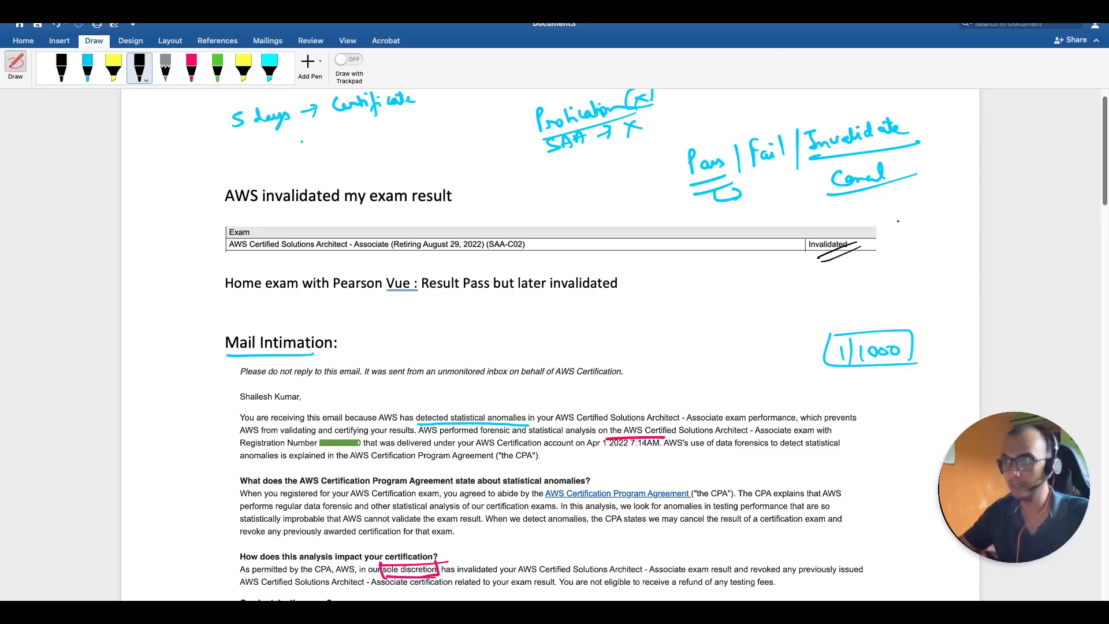
{"action": "scroll", "scroll_direction": "down", "scroll_amount": 3}
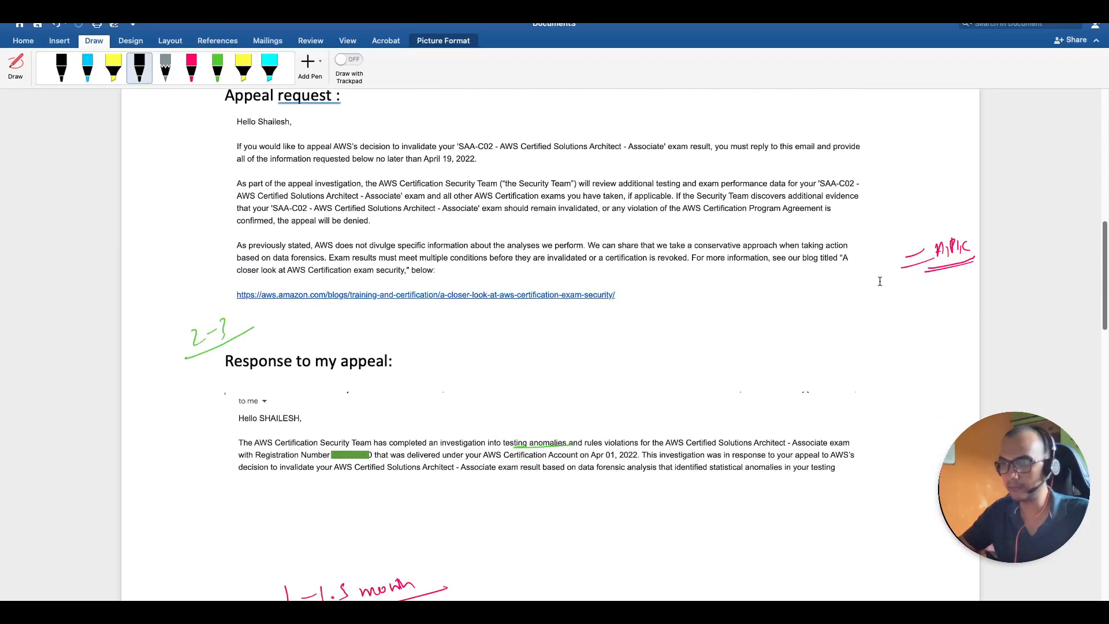
Step: Draw a green arrow bullet under Noida for the 2 days entry
{"action": "scroll", "scroll_direction": "down", "scroll_amount": 3}
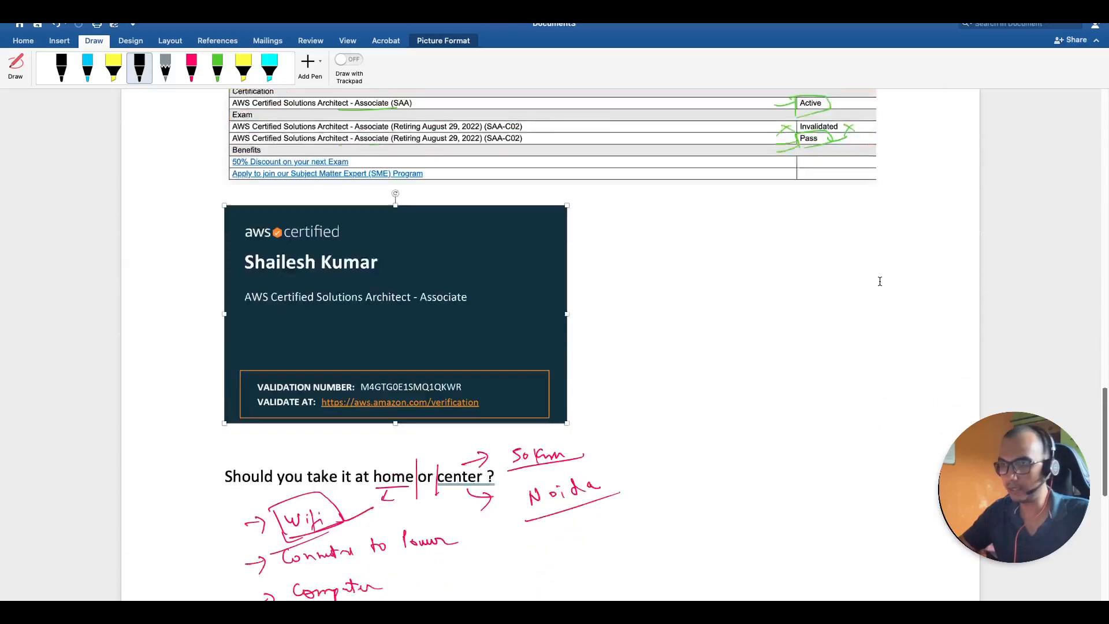
{"action": "scroll", "scroll_direction": "down", "scroll_amount": 3}
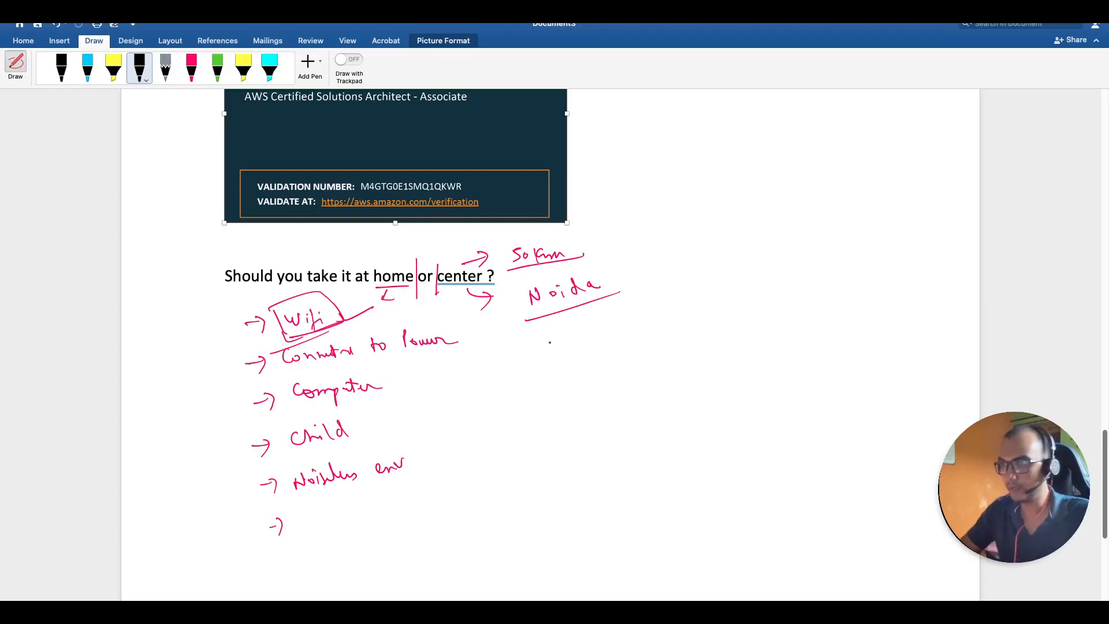
{"action": "left_click", "coordinate": [217, 68]}
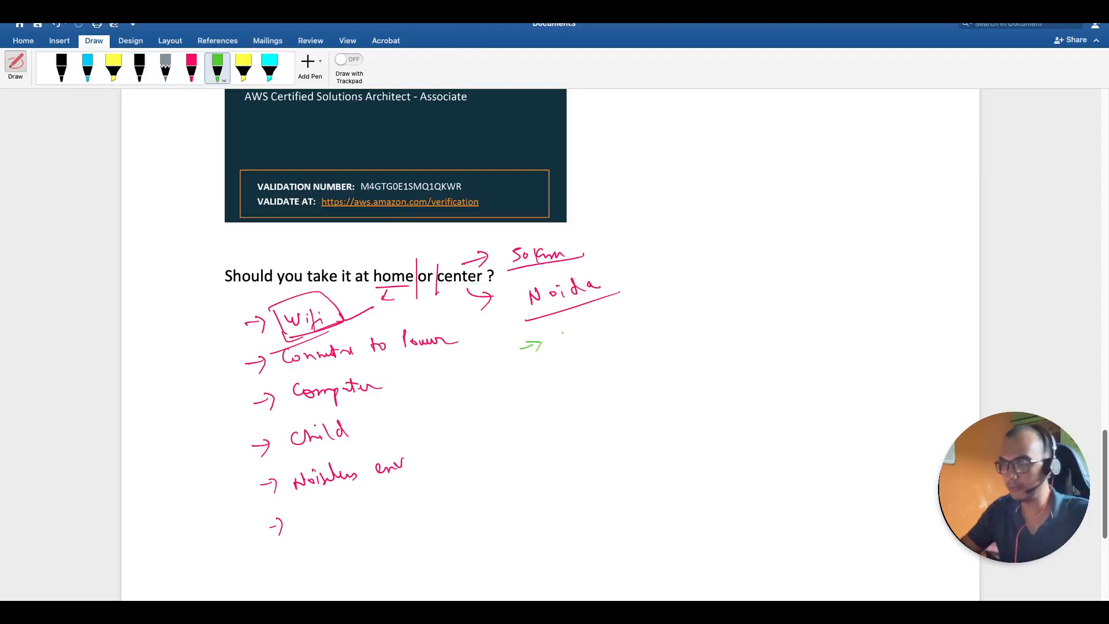
{"action": "left_click_drag", "start_coordinate": [559, 336], "coordinate": [618, 328]}
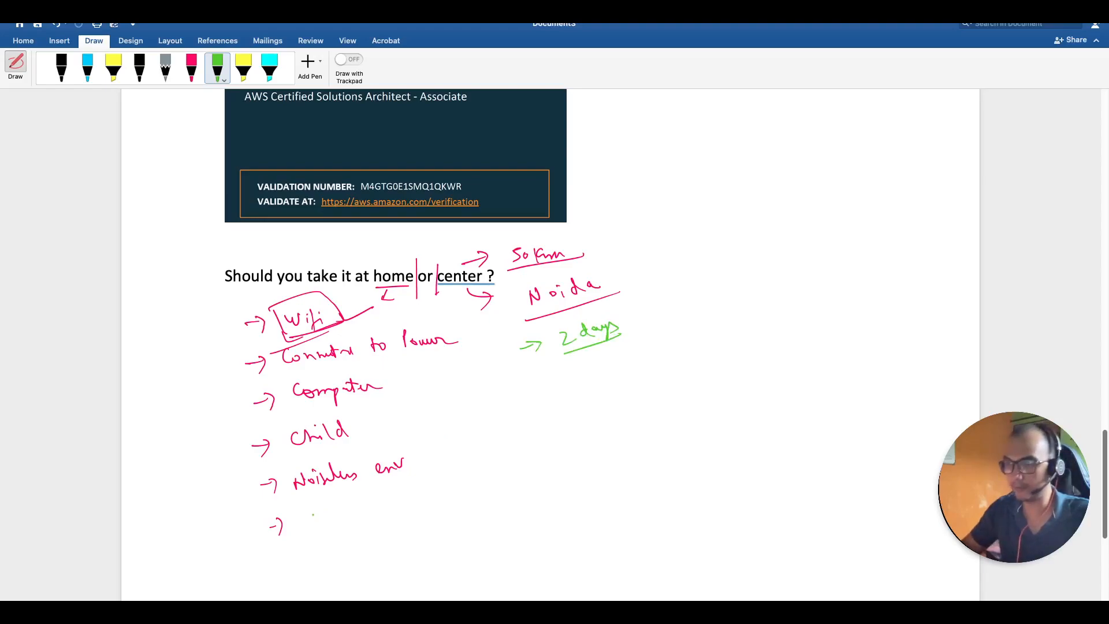
Step: Write 'Instantly' on the last home bullet and note 5 days beside 2 days in green
{"action": "left_click_drag", "start_coordinate": [300, 523], "coordinate": [357, 510]}
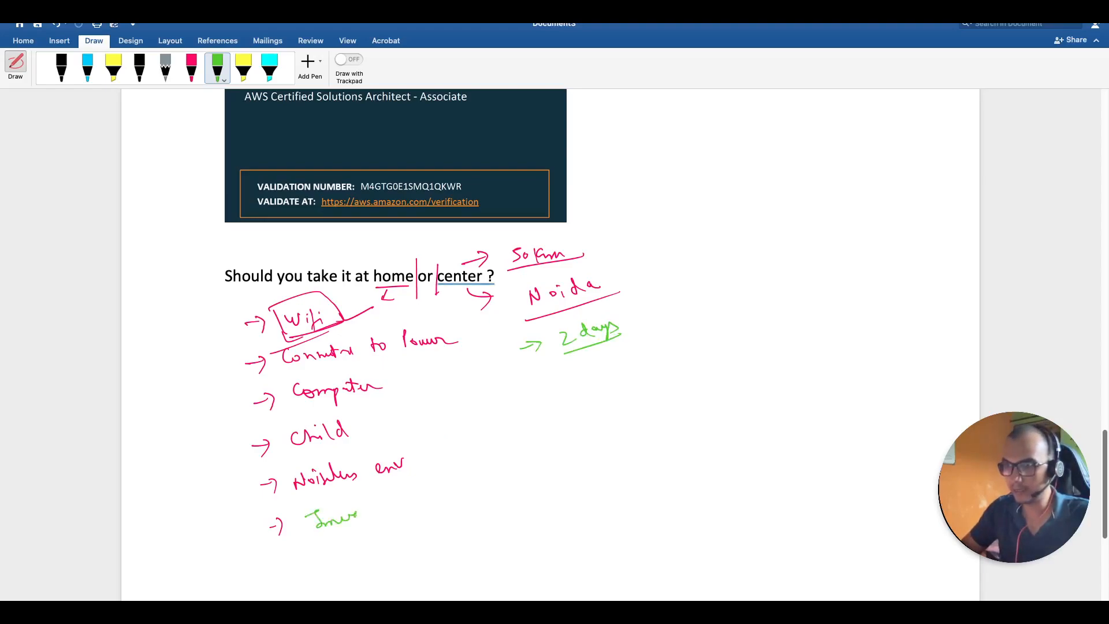
{"action": "left_click_drag", "start_coordinate": [357, 509], "coordinate": [410, 517]}
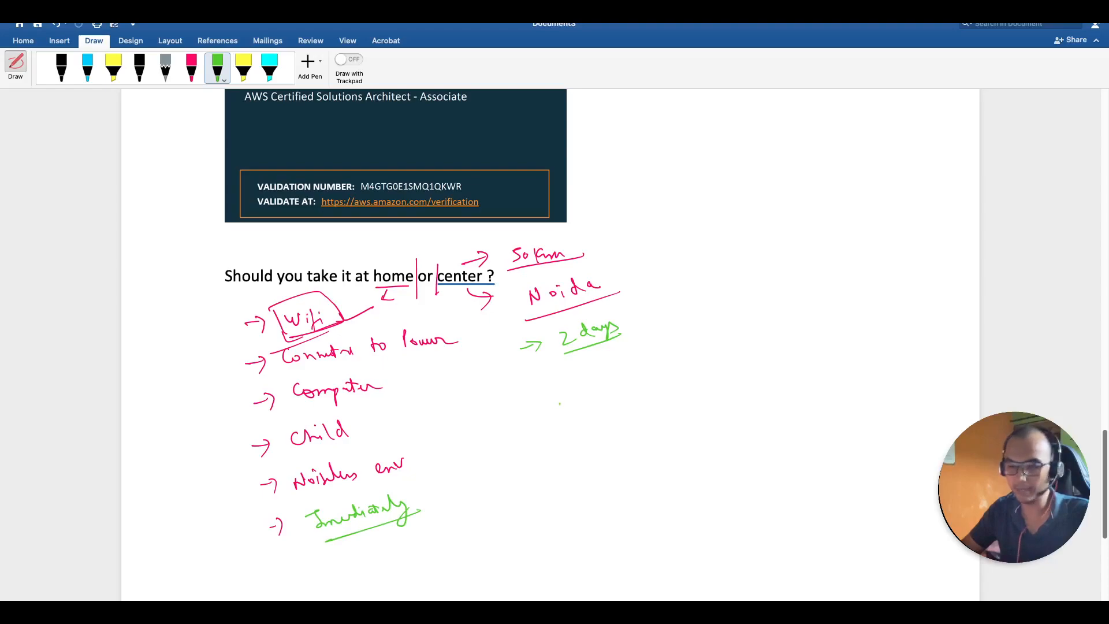
{"action": "left_click_drag", "start_coordinate": [623, 329], "coordinate": [647, 326]}
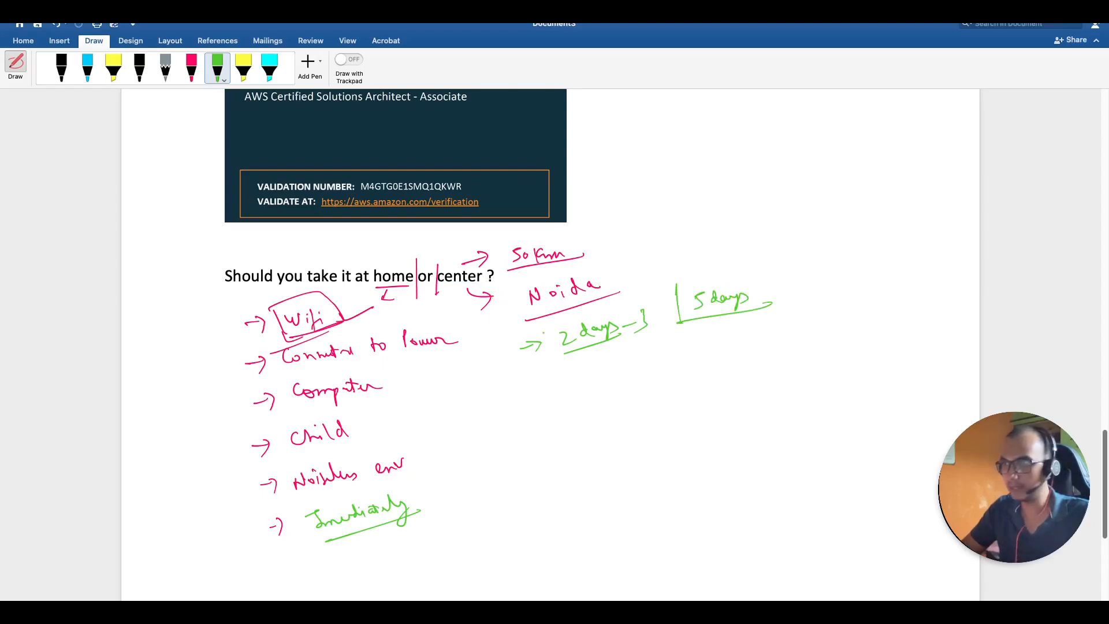
Step: Add a green 'Scrutiny' bullet under center, '→ 100 km' beyond 50 km, and marks beside the Wifi and power bullets
{"action": "left_click_drag", "start_coordinate": [523, 397], "coordinate": [555, 385]}
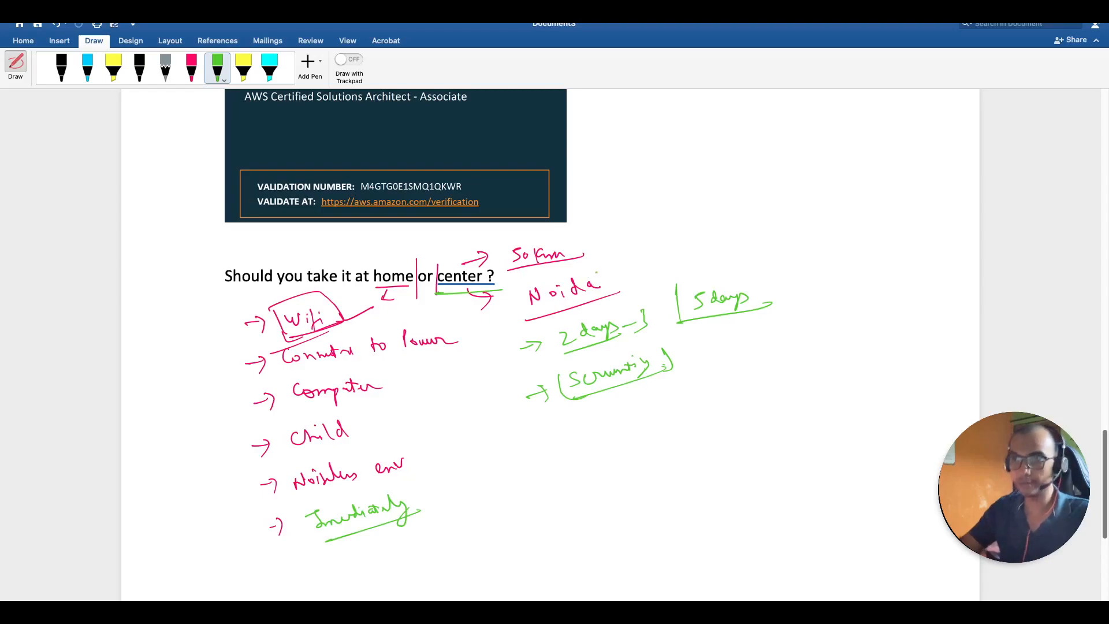
{"action": "left_click_drag", "start_coordinate": [633, 237], "coordinate": [655, 244]}
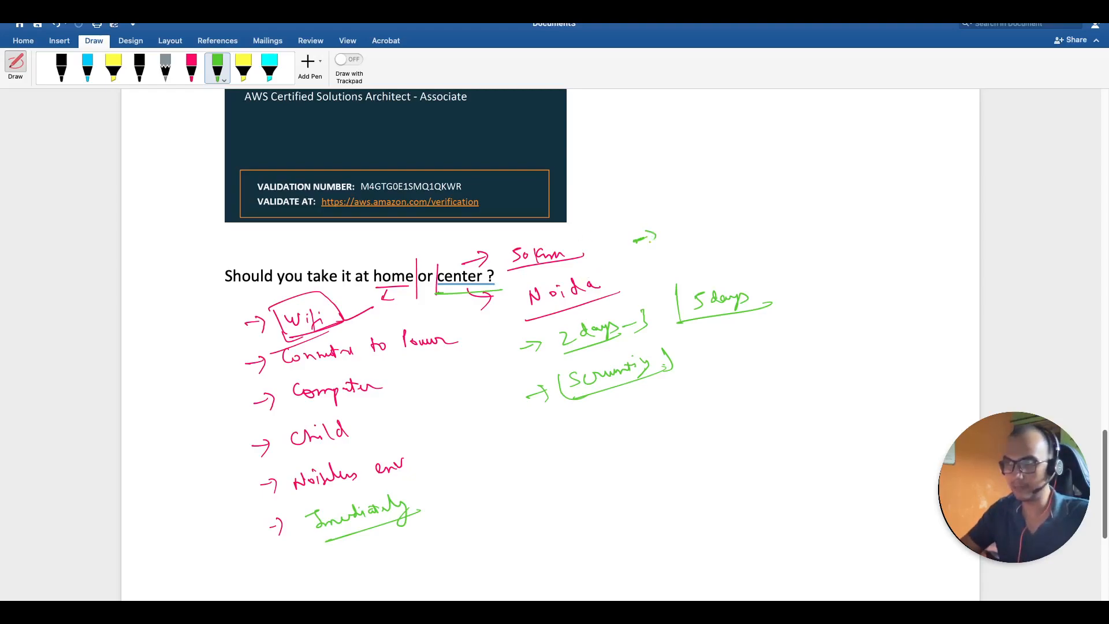
{"action": "left_click_drag", "start_coordinate": [629, 237], "coordinate": [661, 248]}
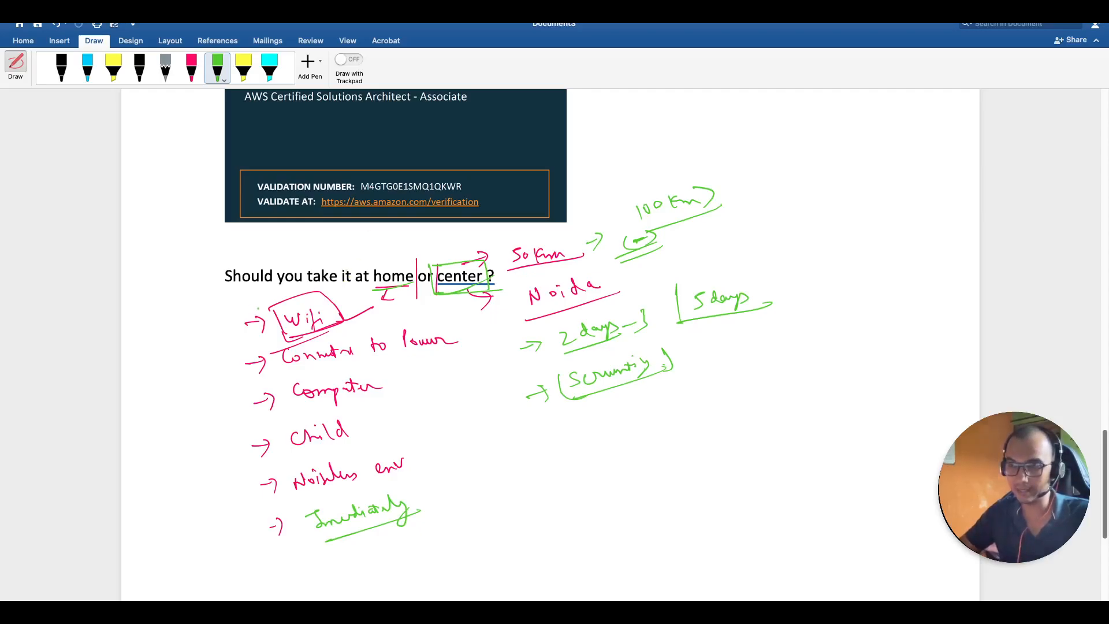
{"action": "left_click_drag", "start_coordinate": [226, 332], "coordinate": [233, 361]}
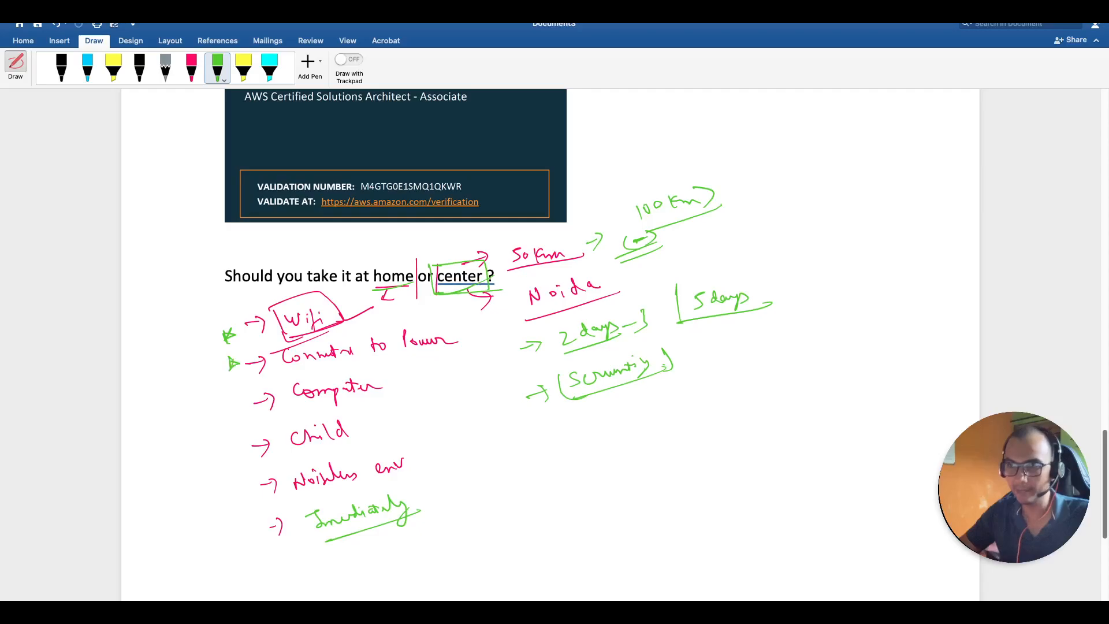